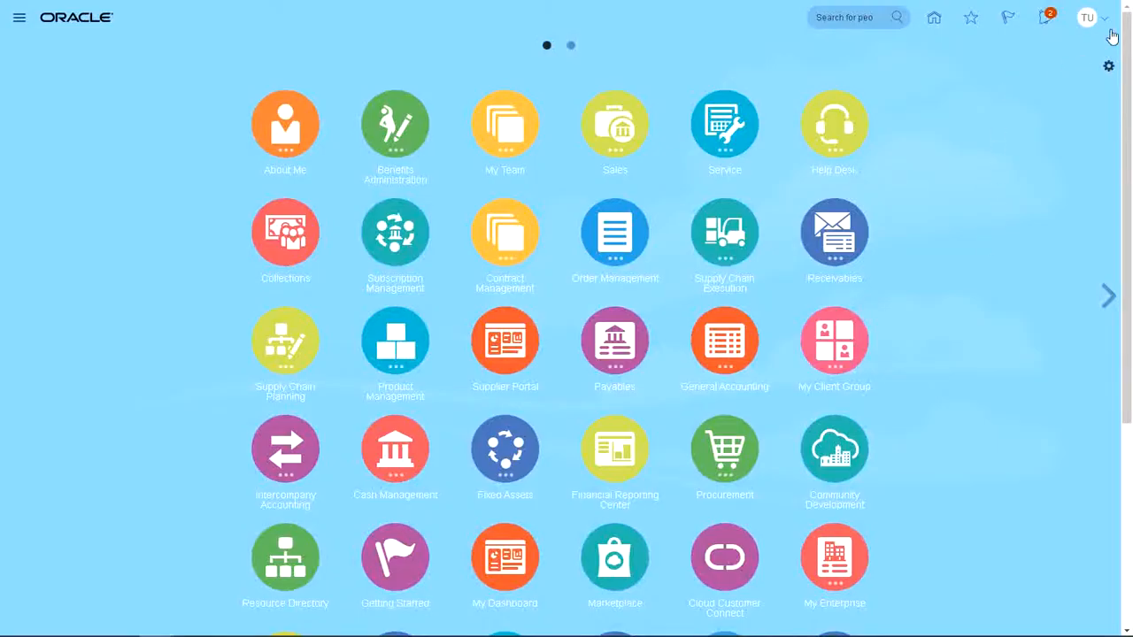
# Step: Choose Setup and Maintenance from the avatar's Settings and Actions menu
pyautogui.click(1089, 17)
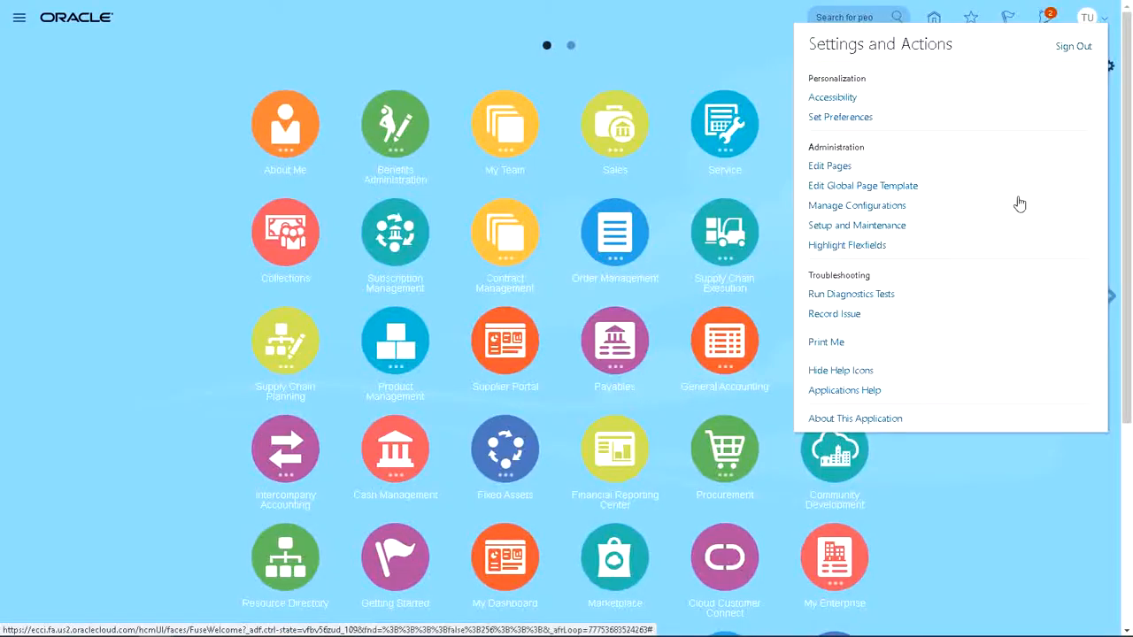
pyautogui.click(857, 224)
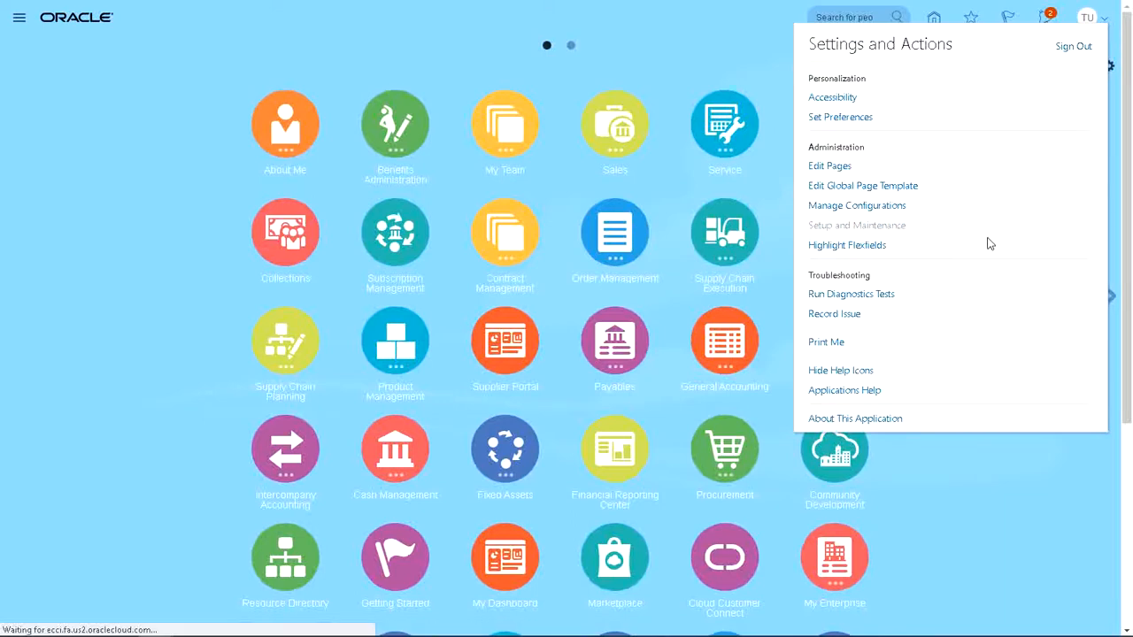
# Step: Switch to the Workforce Deployment offering and search tasks for person%type%
pyautogui.click(856, 225)
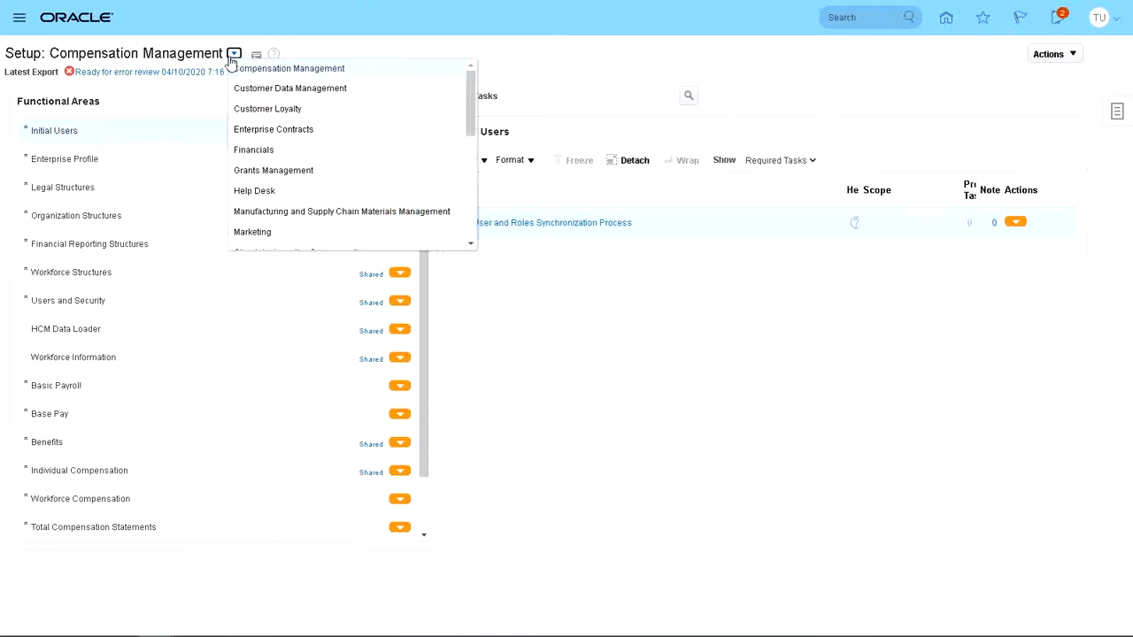
pyautogui.click(233, 54)
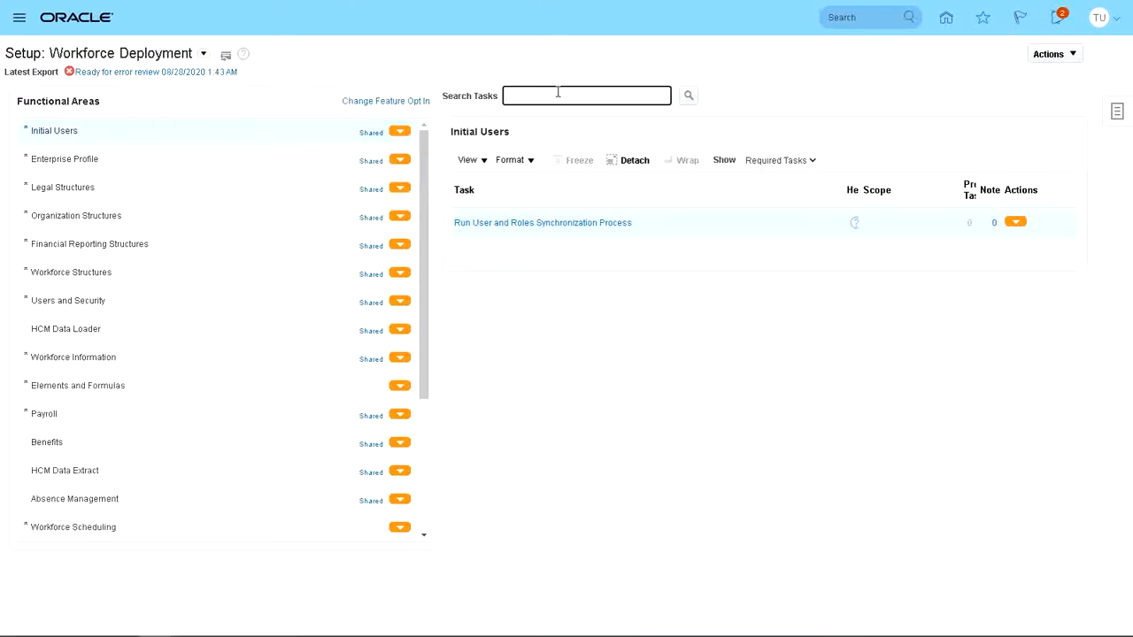
pyautogui.write('pers')
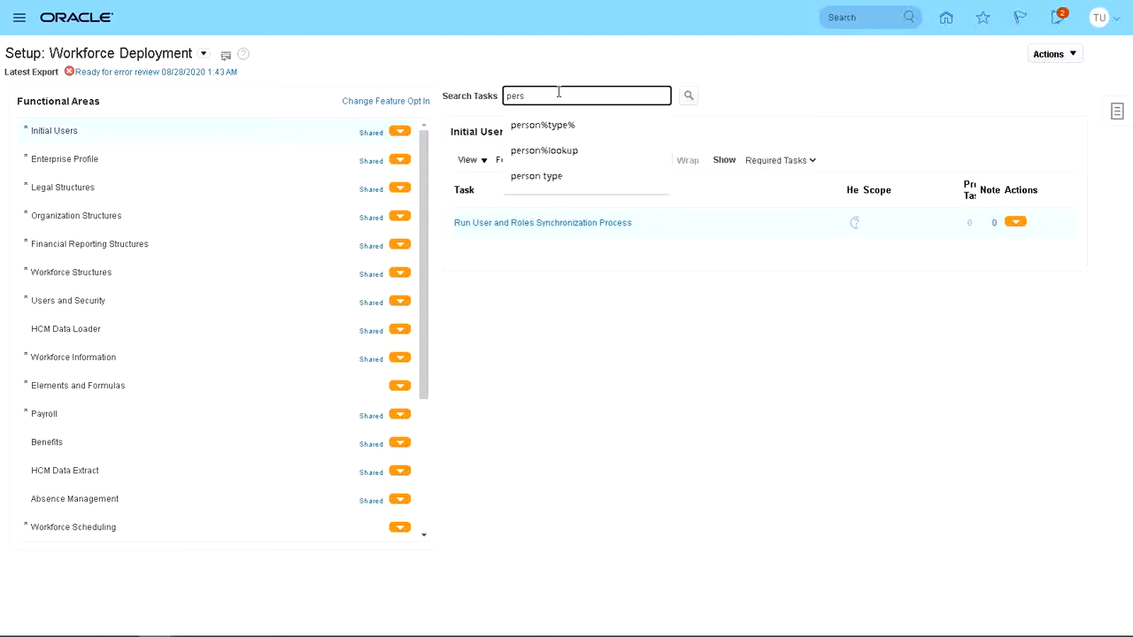
pyautogui.click(543, 124)
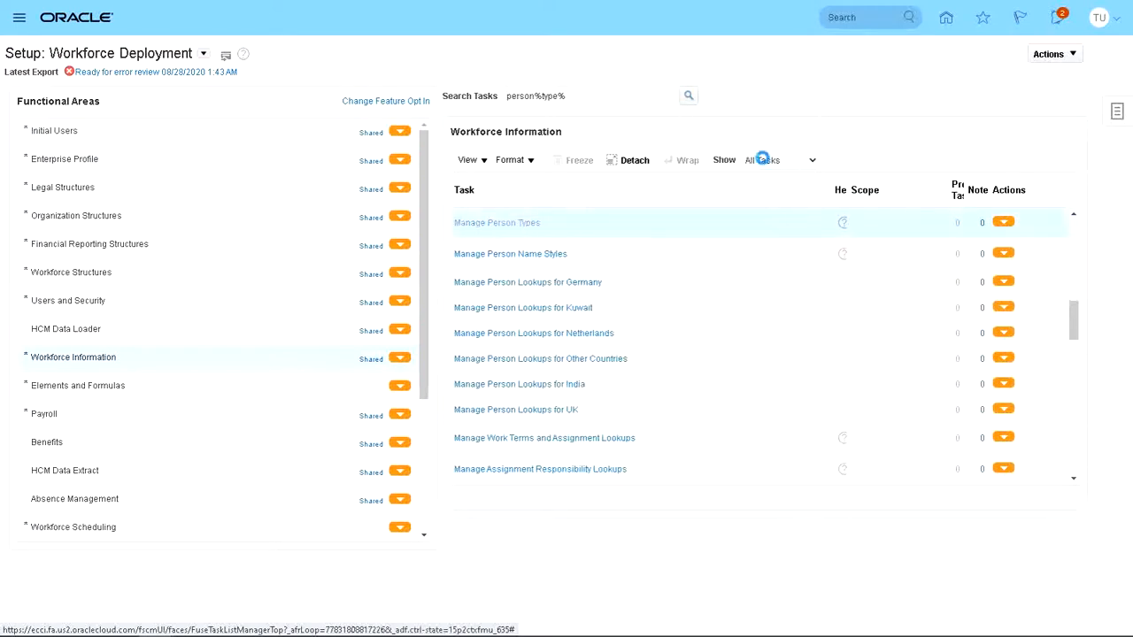
pyautogui.moveTo(763, 160)
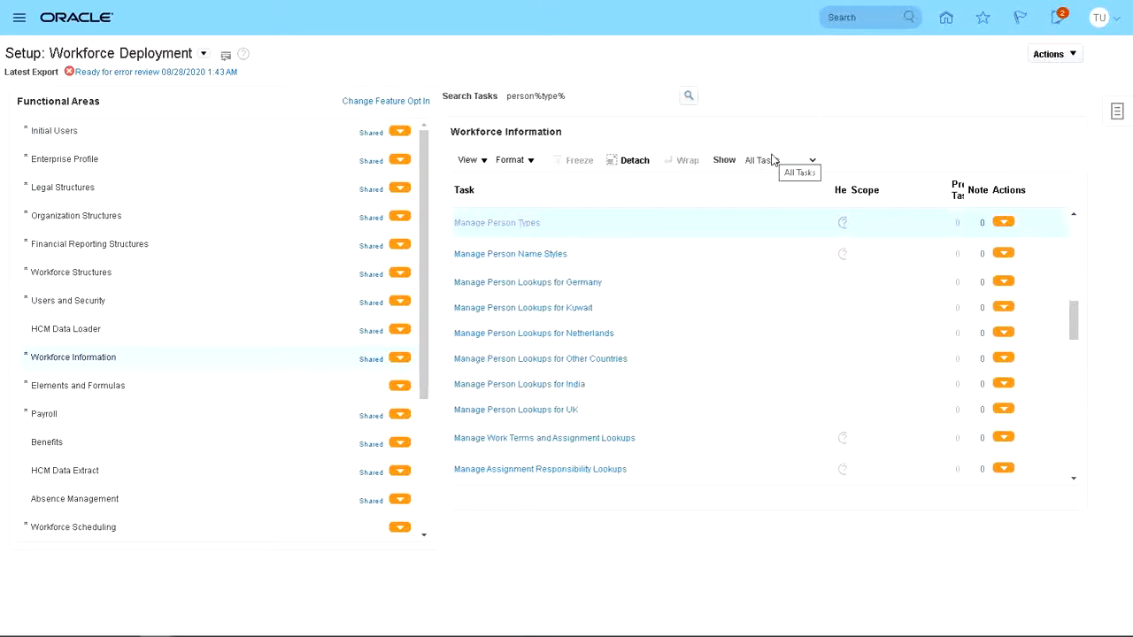
# Step: Open Manage Person Types and select the Benefit Non-worker system person type
pyautogui.click(496, 223)
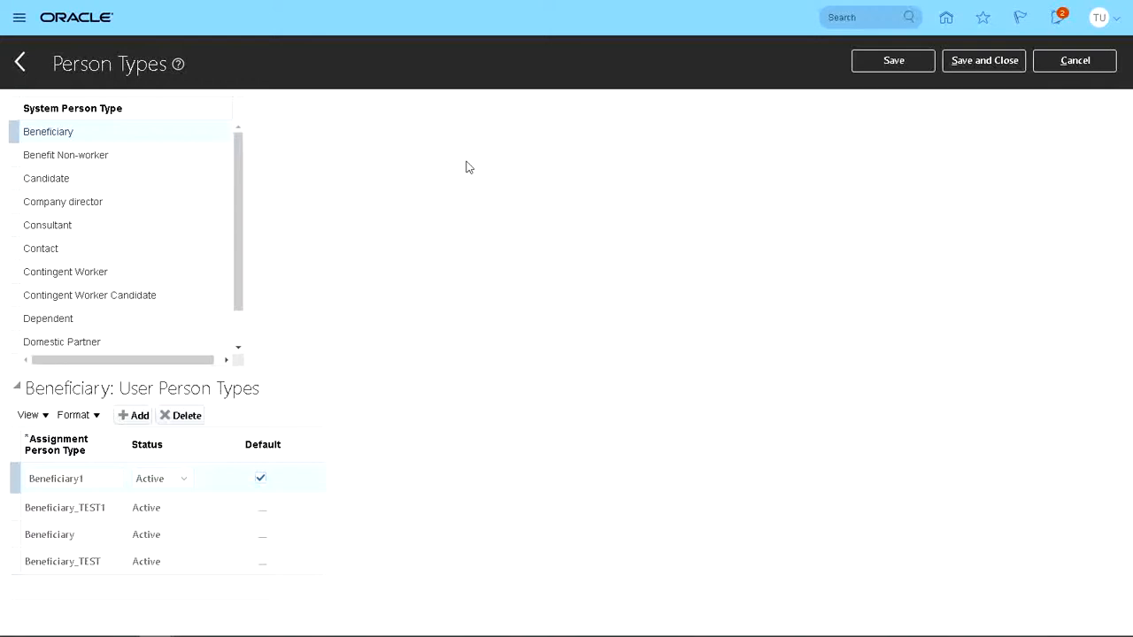
pyautogui.moveTo(97, 157)
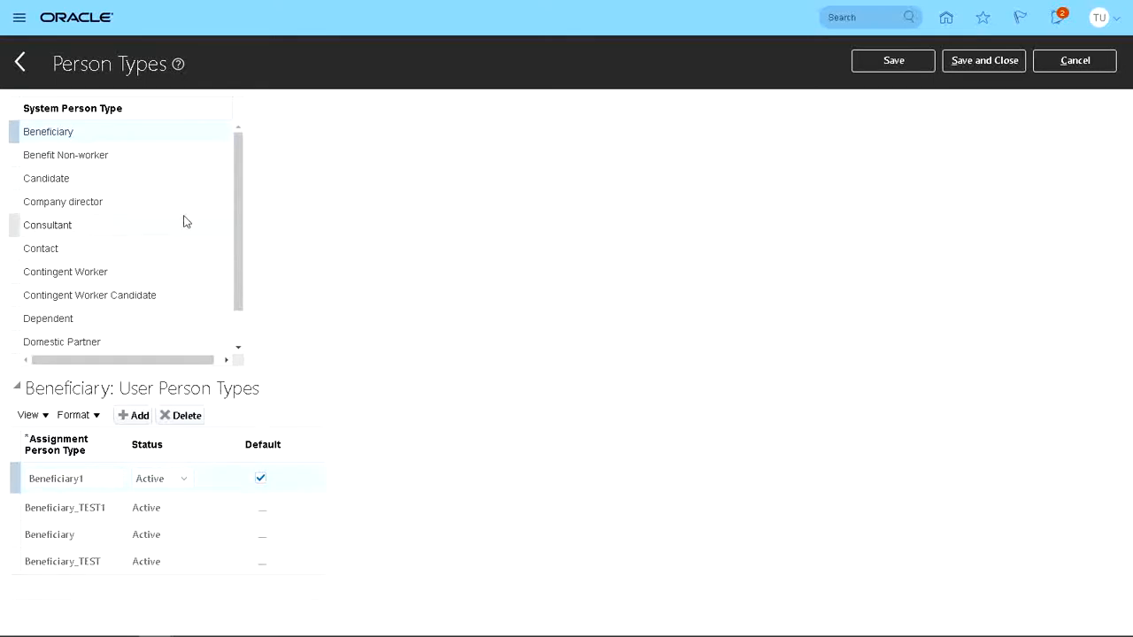
pyautogui.moveTo(181, 166)
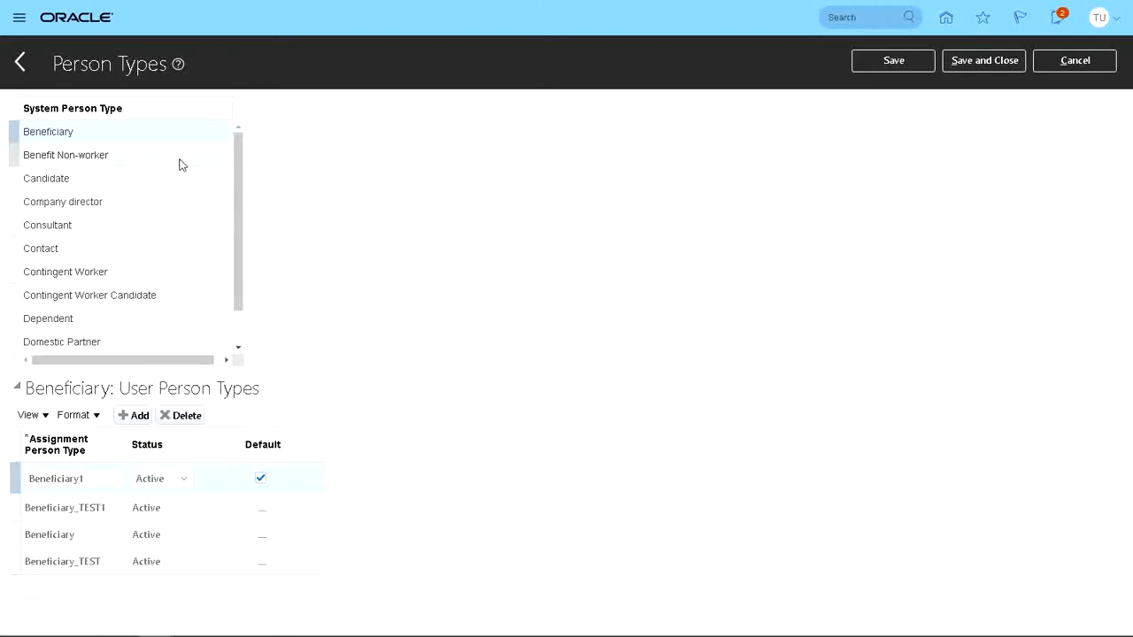
pyautogui.moveTo(177, 162)
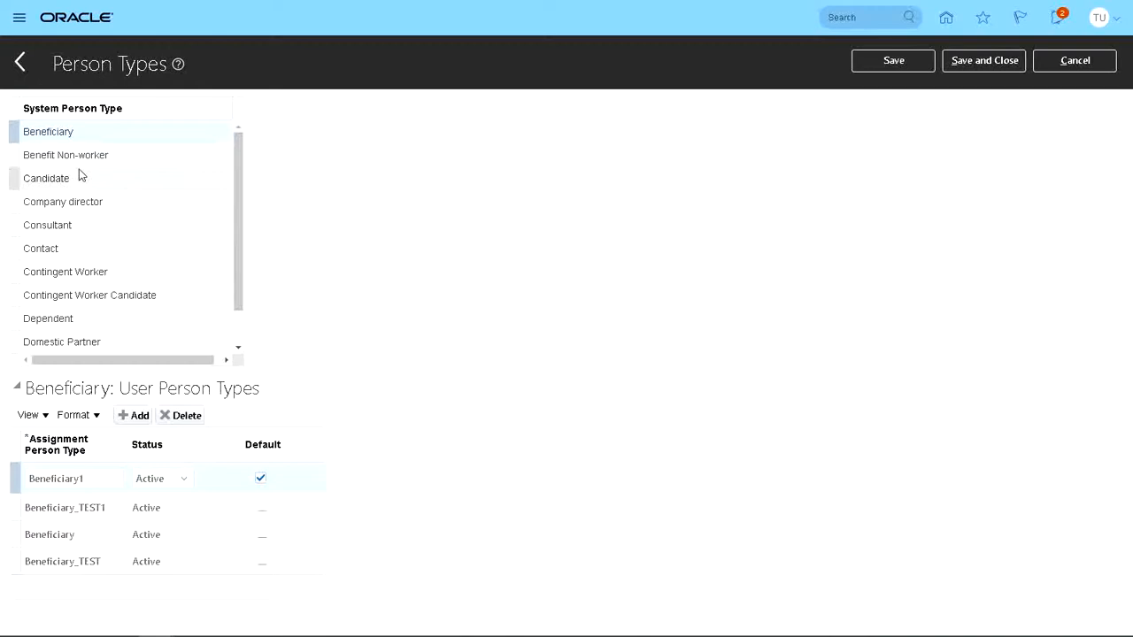
pyautogui.moveTo(443, 281)
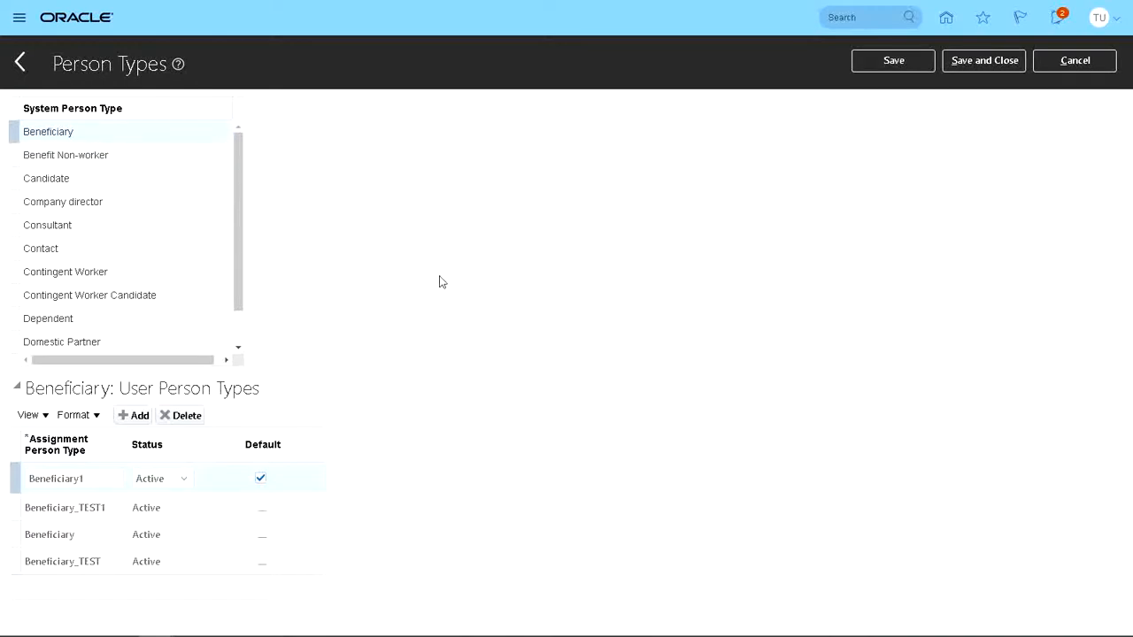
pyautogui.moveTo(438, 274)
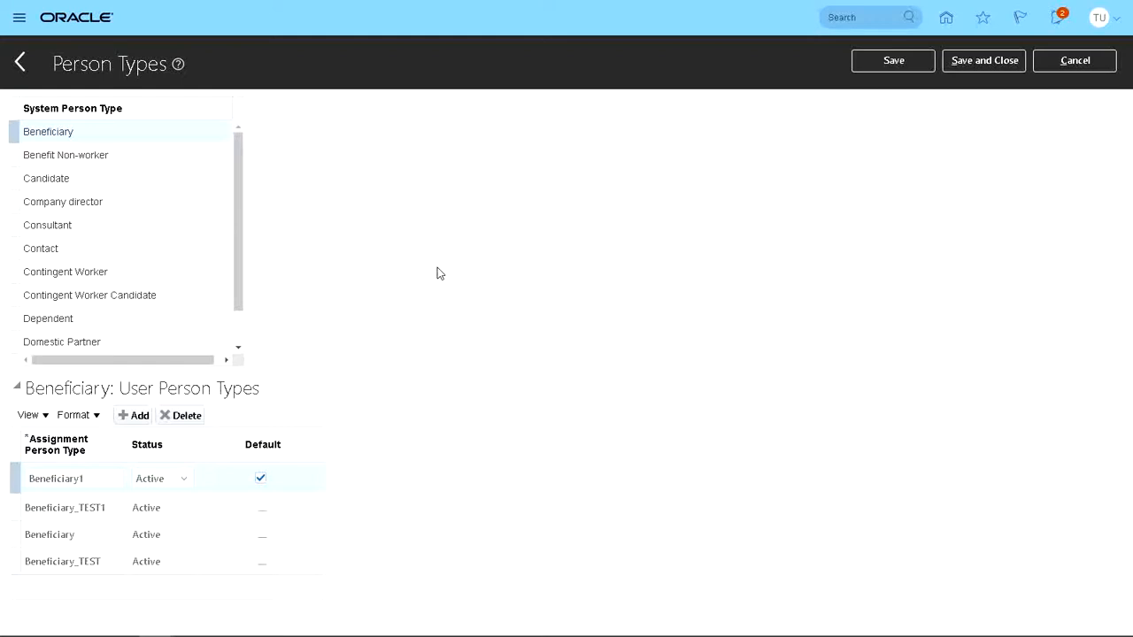
pyautogui.moveTo(438, 258)
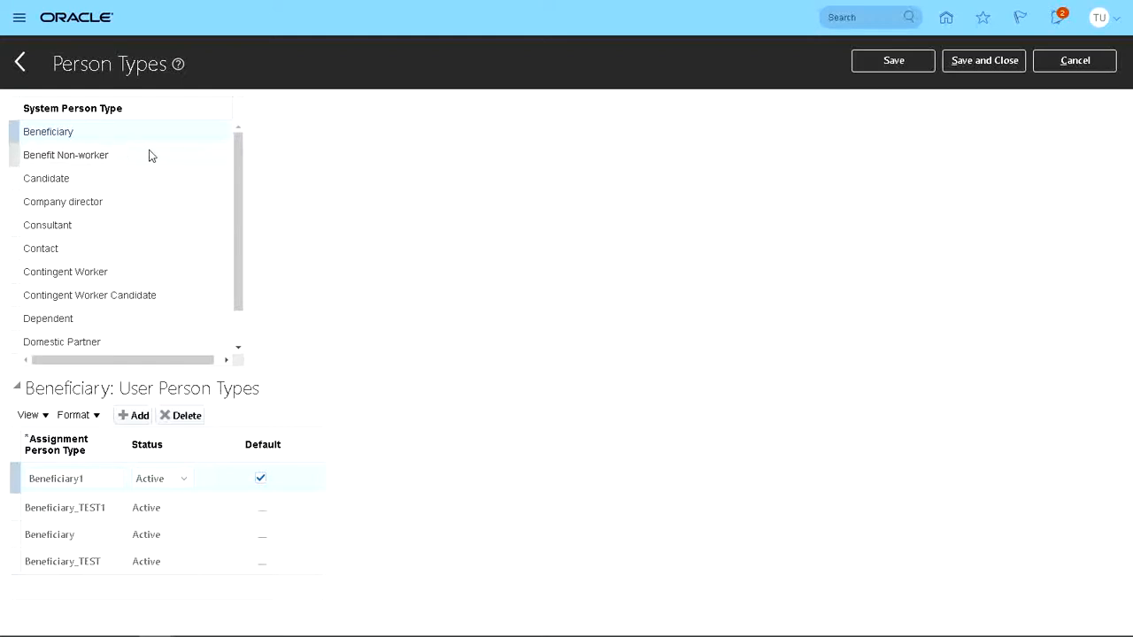
pyautogui.moveTo(181, 182)
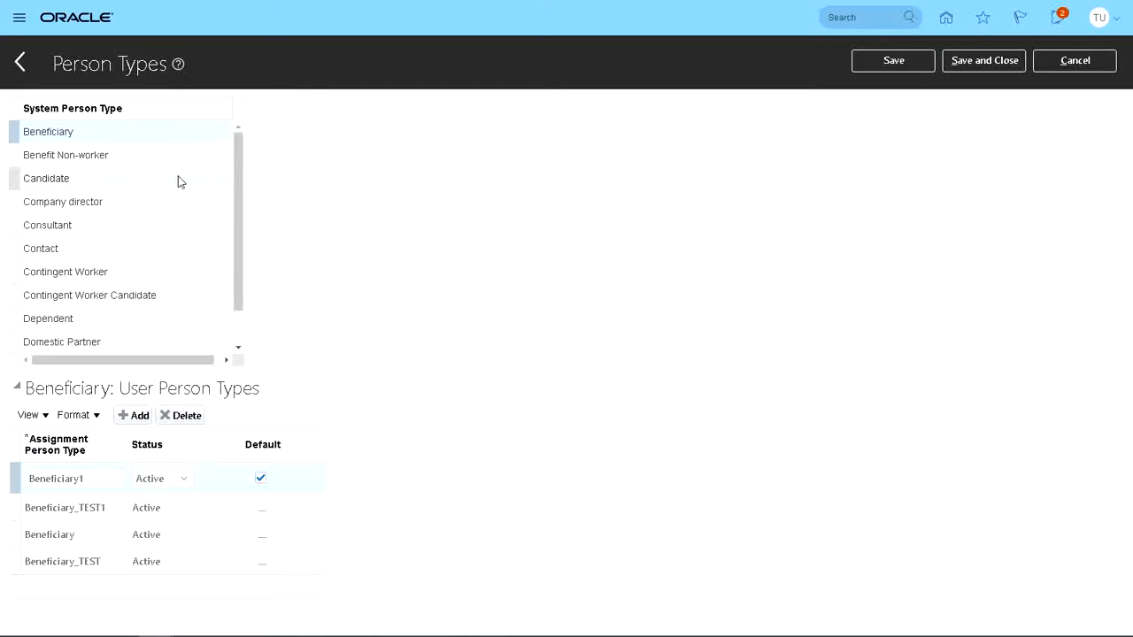
pyautogui.moveTo(62, 157)
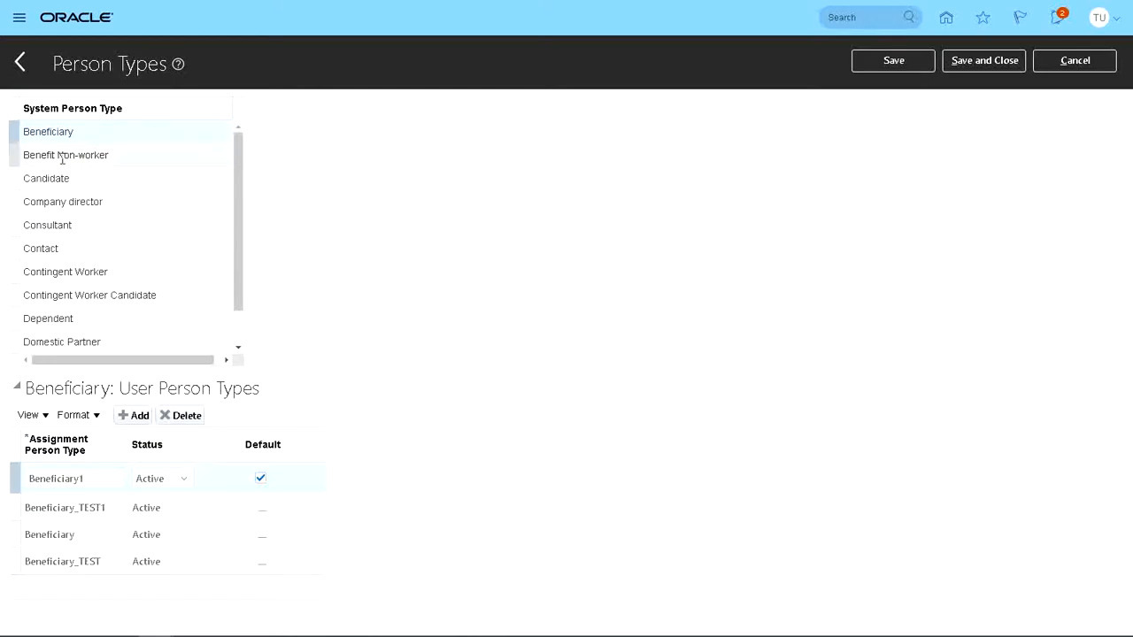
pyautogui.click(65, 155)
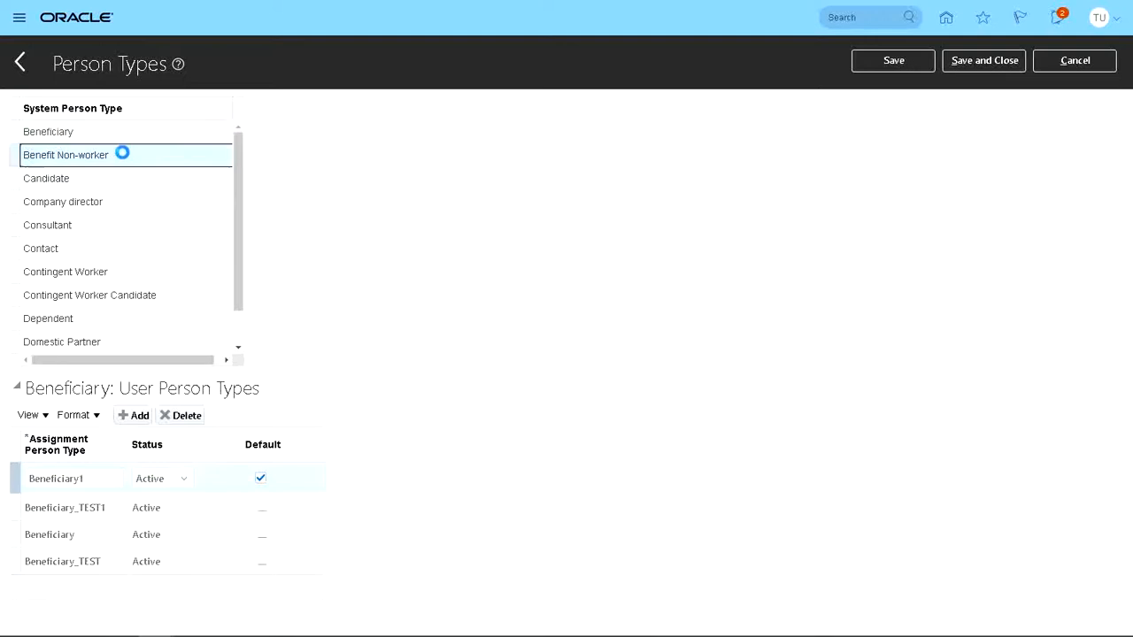
pyautogui.click(65, 155)
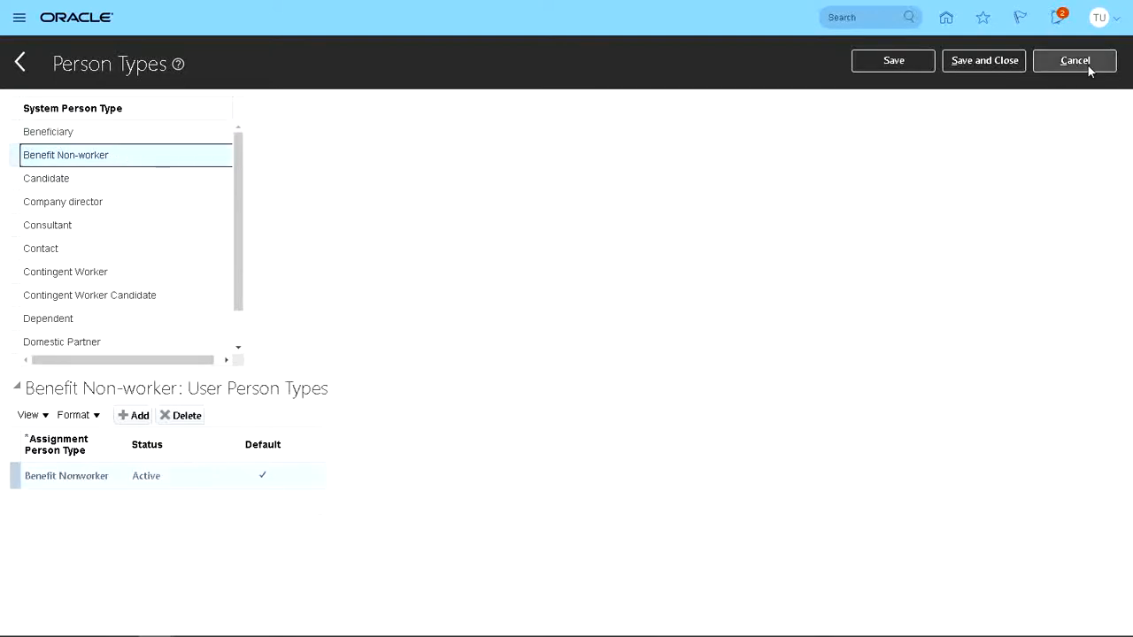
# Step: Cancel Person Types, discard unsaved changes, and show the Tasks panel
pyautogui.click(1074, 60)
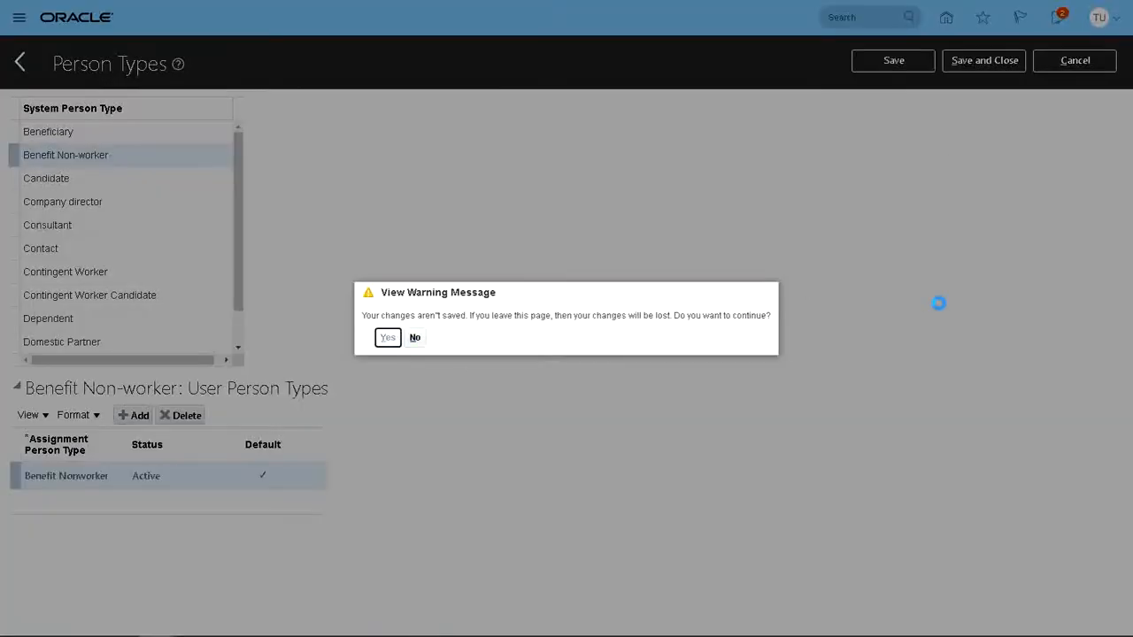
pyautogui.click(386, 337)
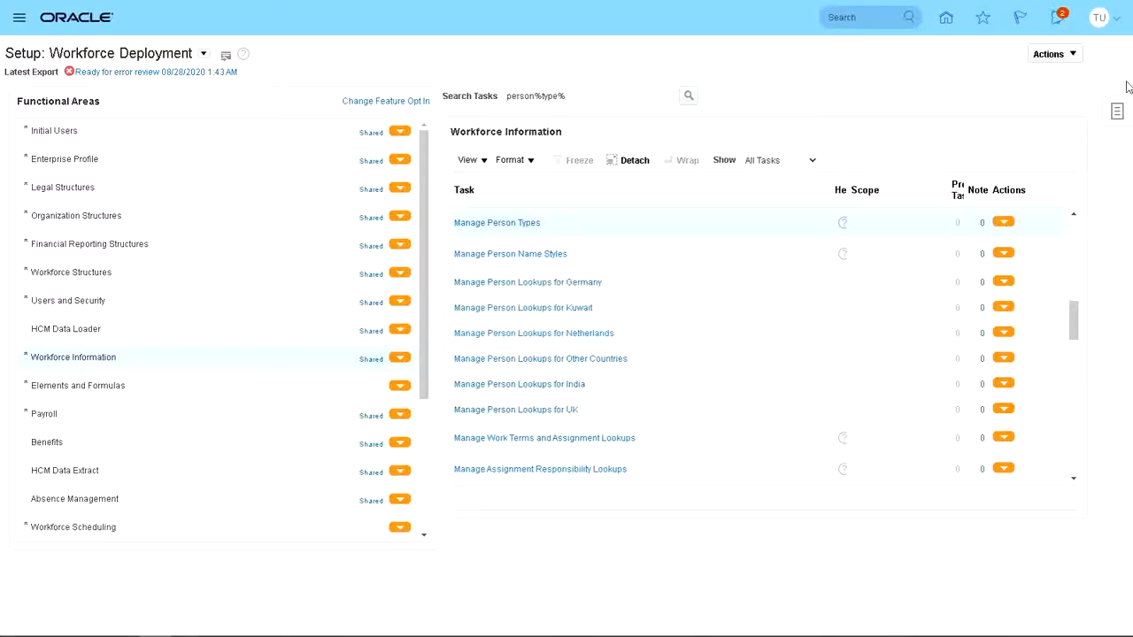
pyautogui.click(1049, 54)
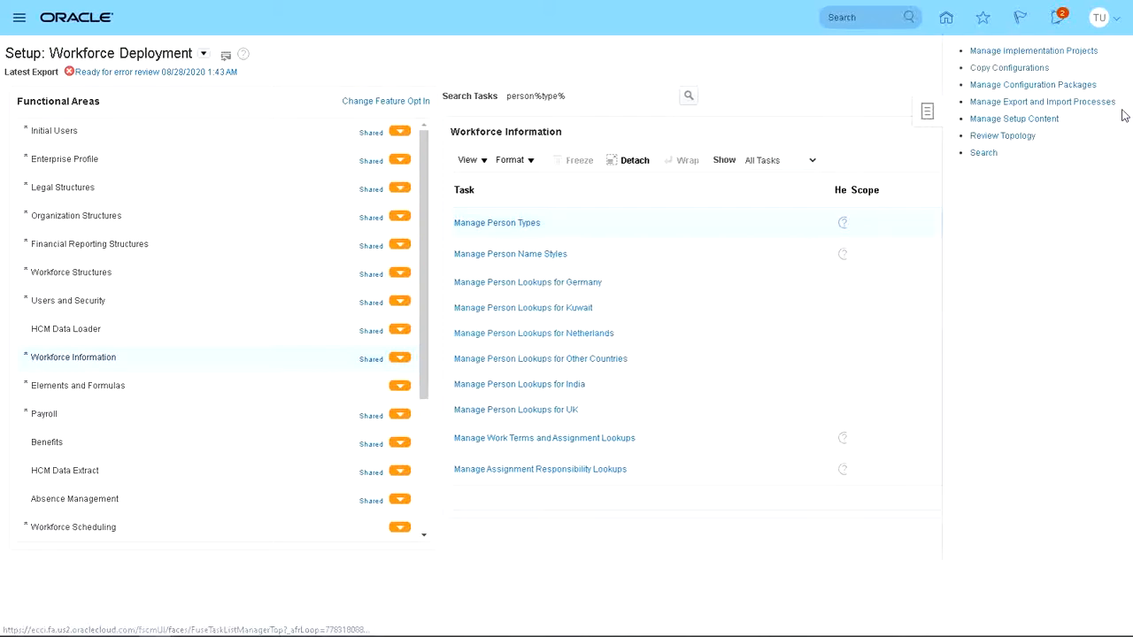
# Step: Search the setup tasks for 'Manage Common Lookups'
pyautogui.click(982, 152)
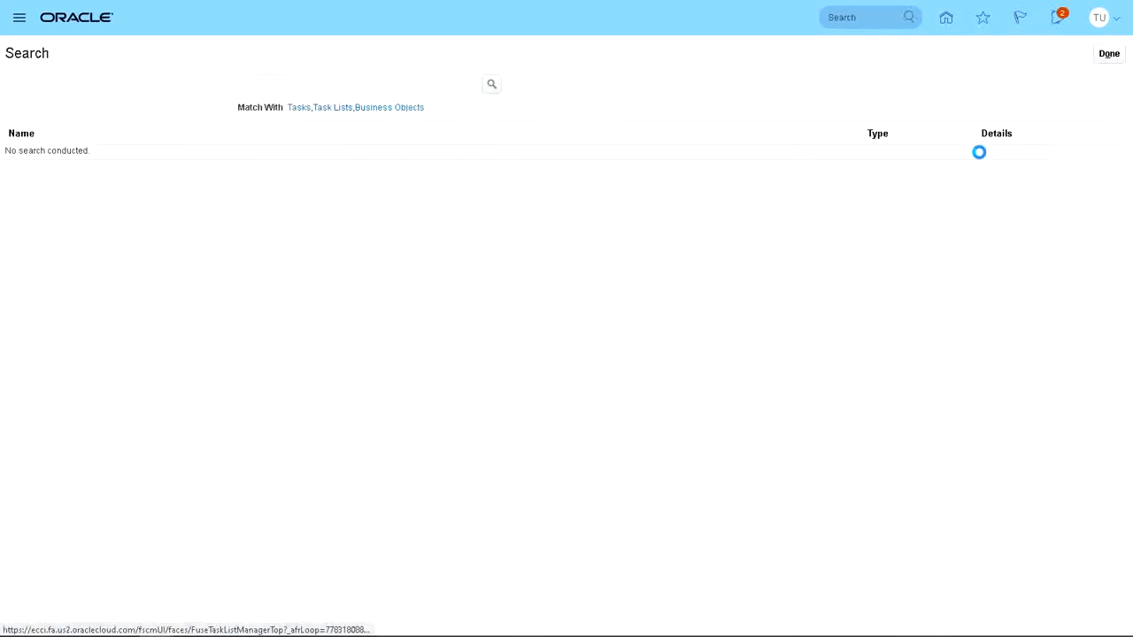
pyautogui.click(357, 83)
pyautogui.write('Manage Common Lookups')
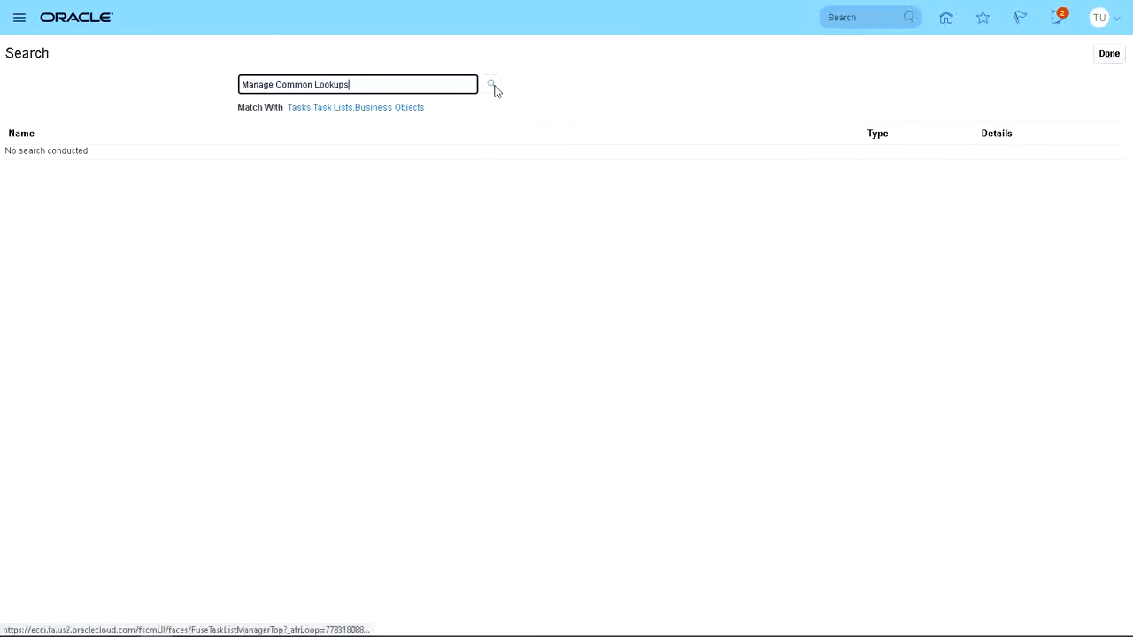
pyautogui.click(491, 84)
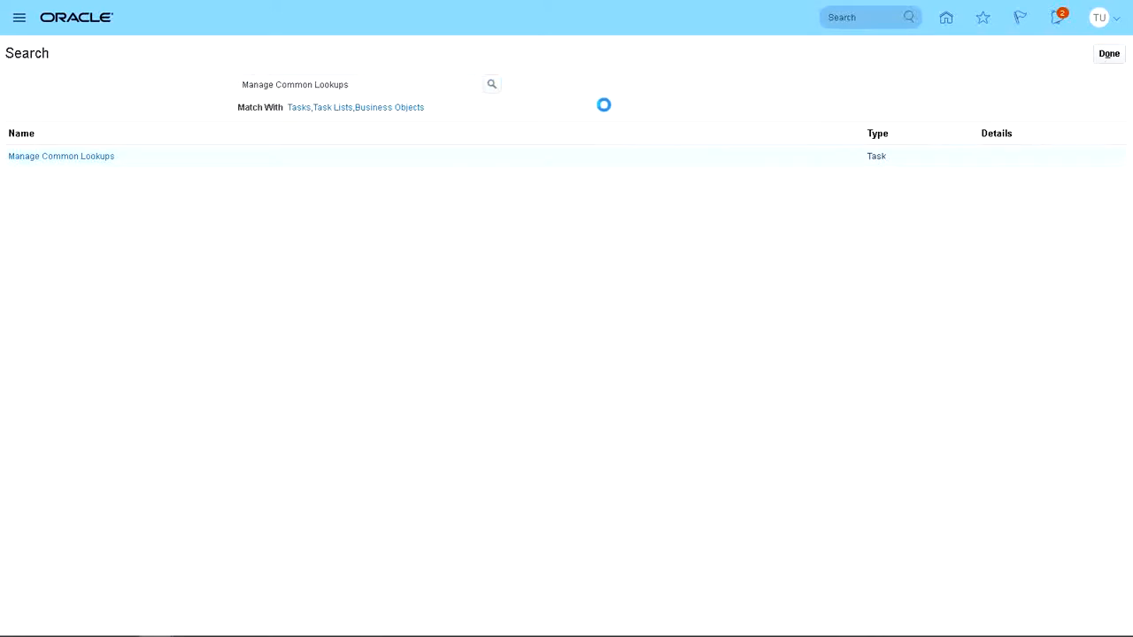
# Step: Open Manage Common Lookups and enter SYSTEM_PERSON_TYPE as the lookup type
pyautogui.click(61, 155)
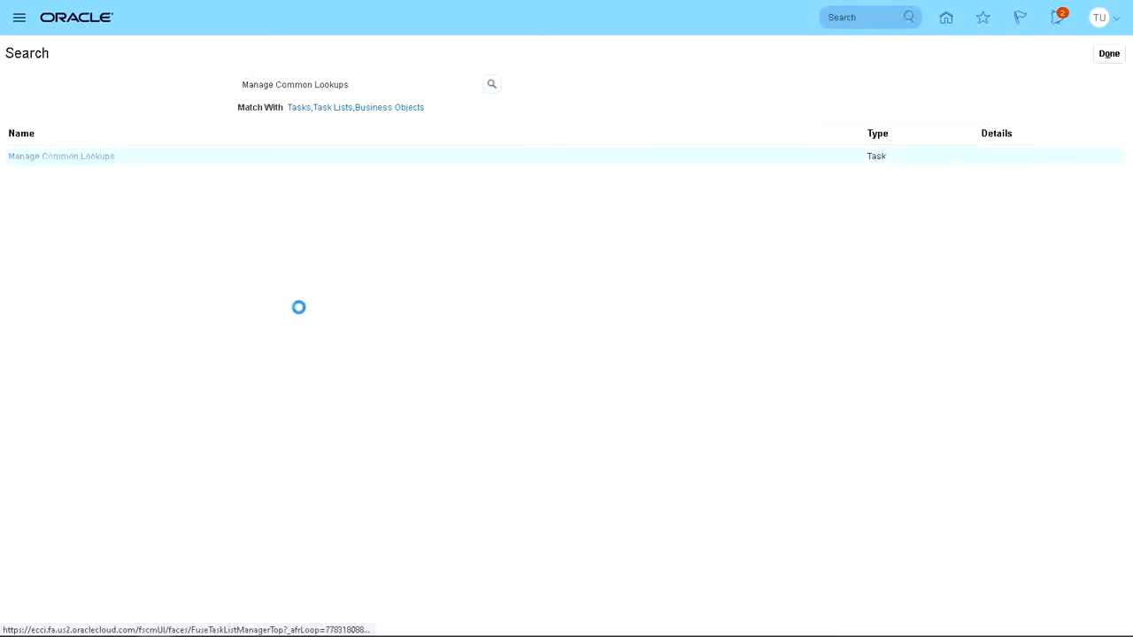
pyautogui.click(60, 156)
pyautogui.write('SYSTEM_PERSON_TYPE')
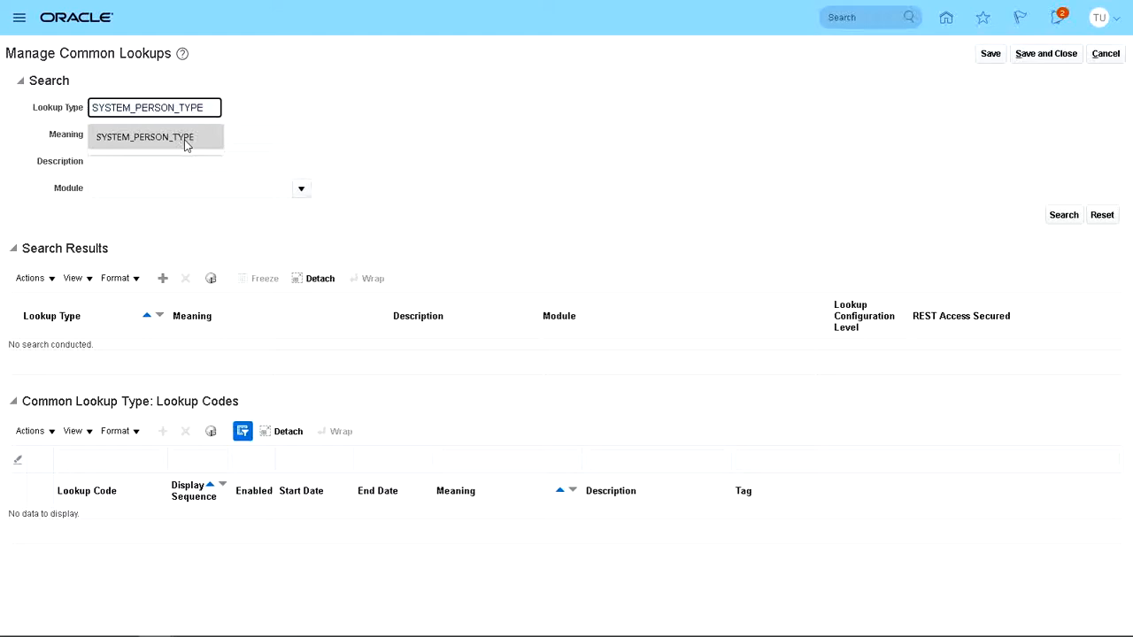
pyautogui.click(144, 137)
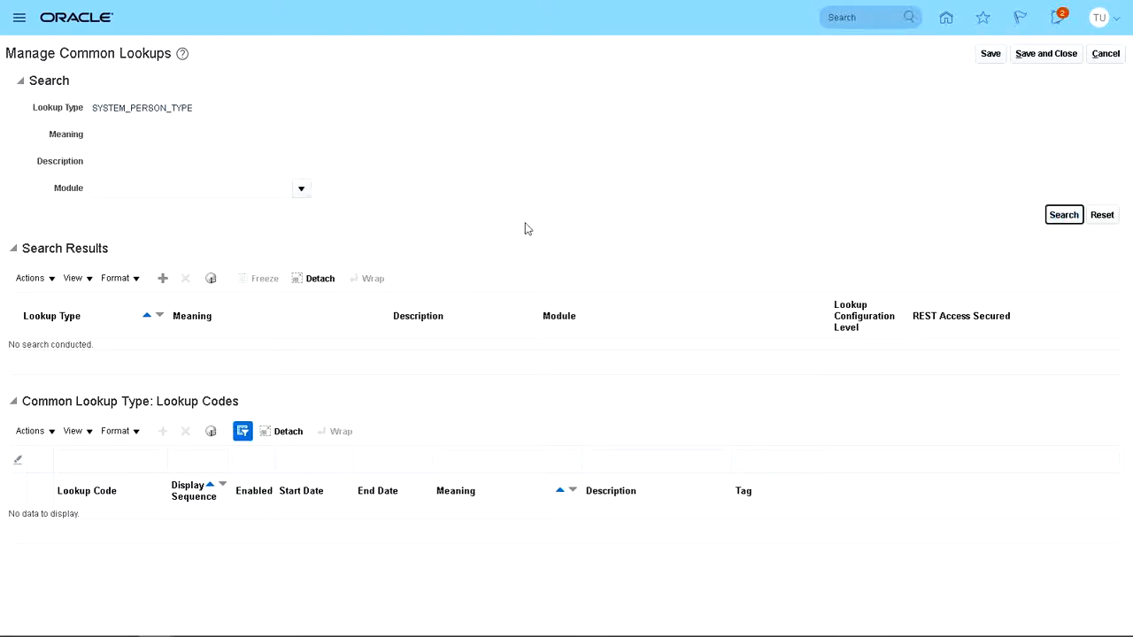
# Step: Search for the SYSTEM_PERSON_TYPE lookup and scroll down to its lookup codes
pyautogui.click(1063, 214)
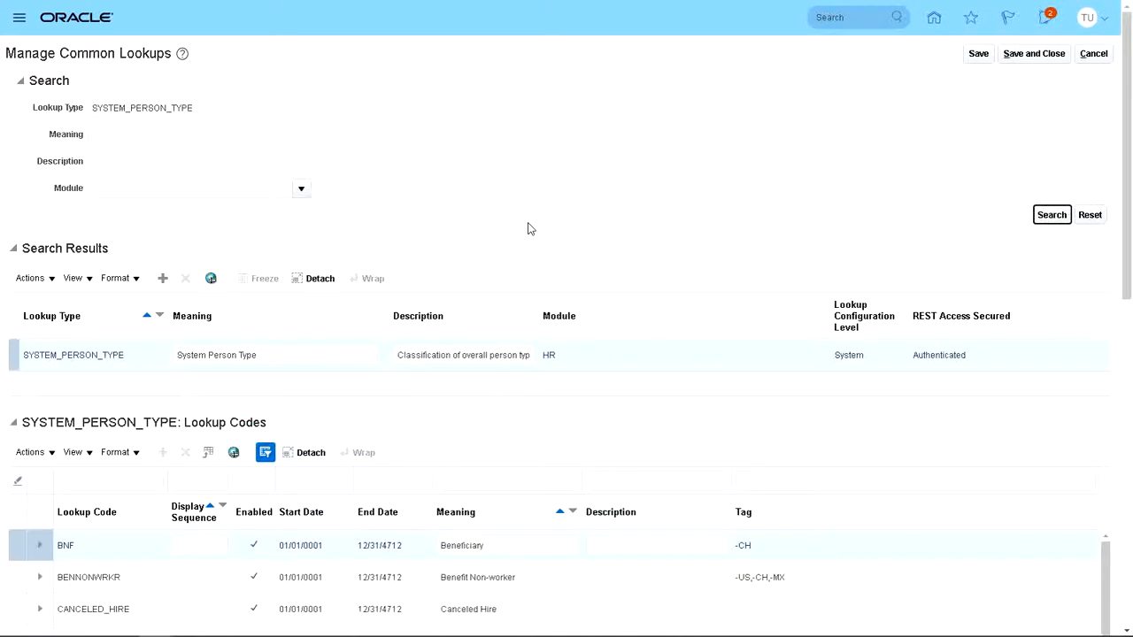
pyautogui.scroll(-3)
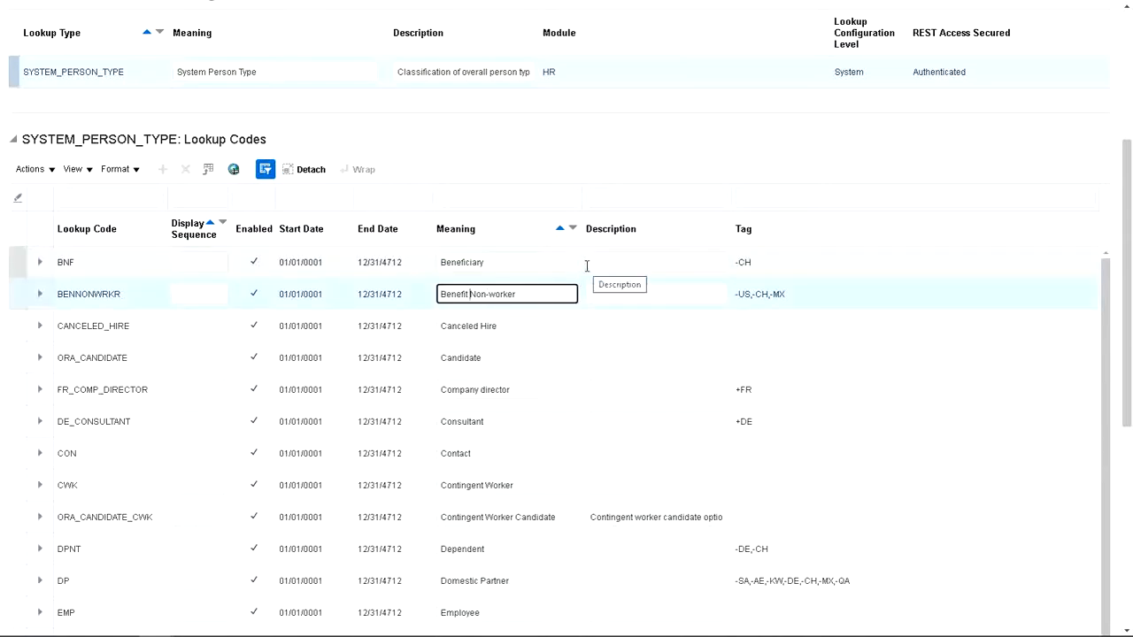
# Step: Edit the BENNONWRKR meaning to read 'Benefit Test worker'
pyautogui.write('T')
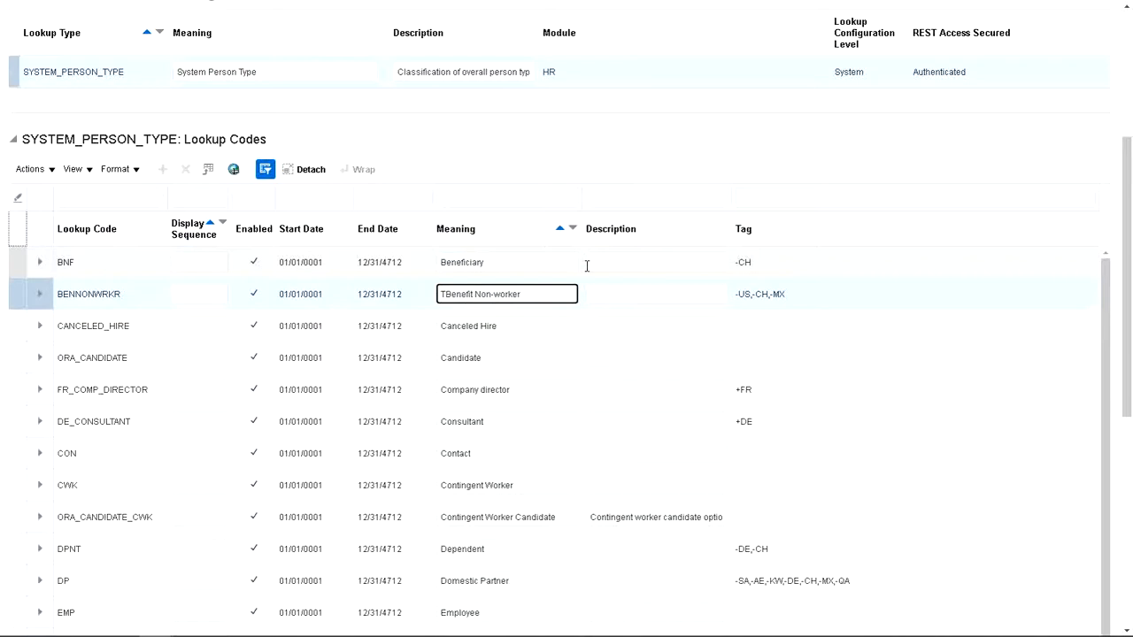
pyautogui.press('Backspace')
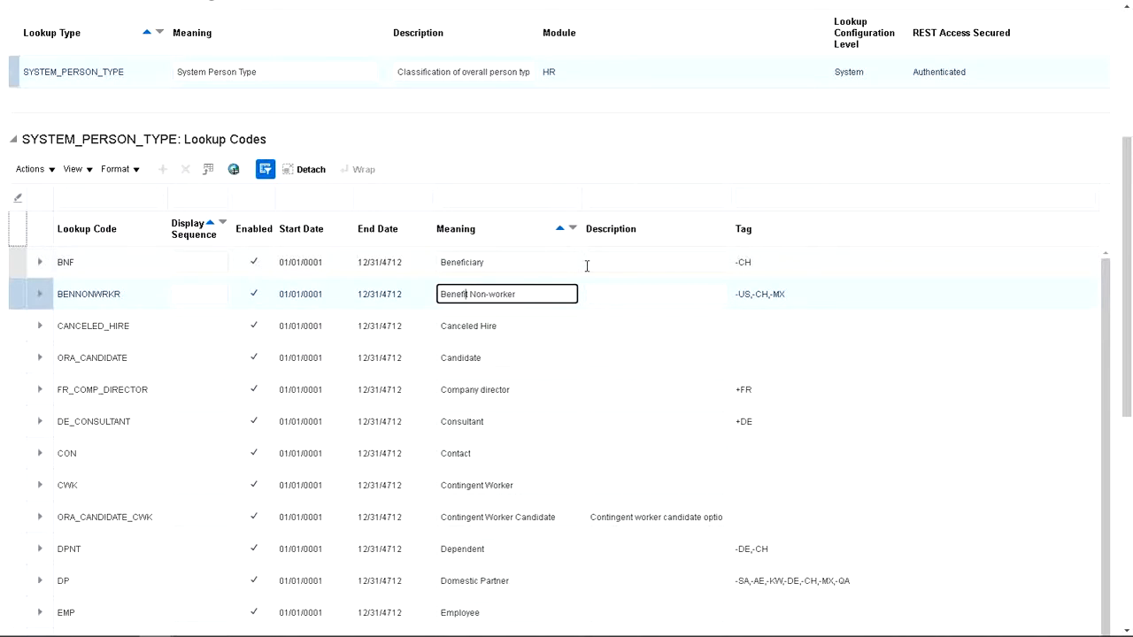
pyautogui.write('TEs')
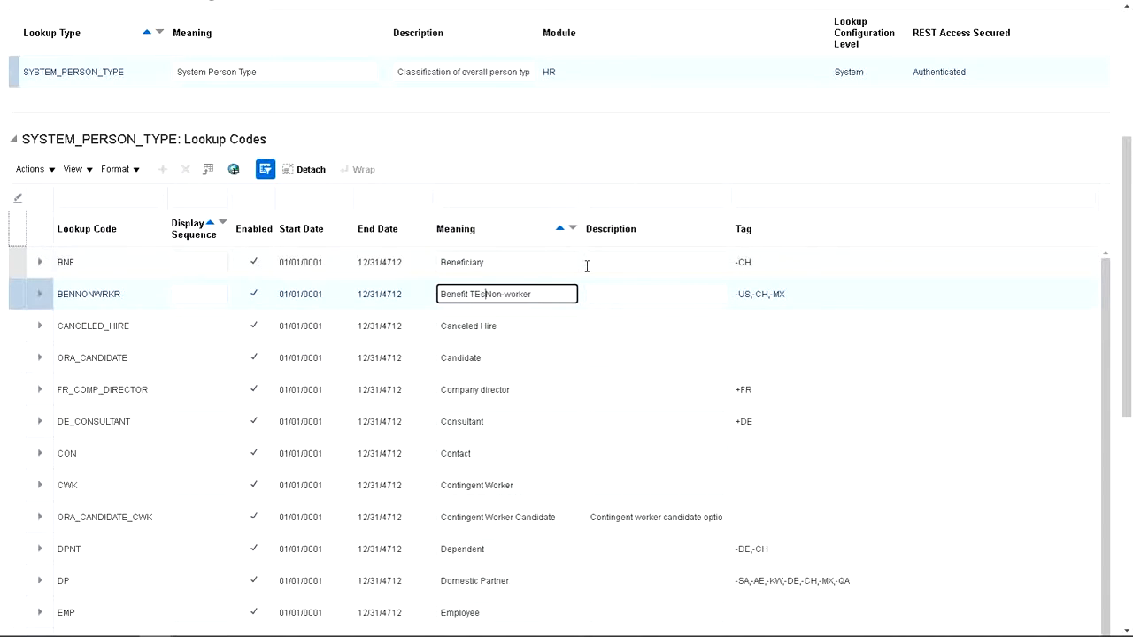
pyautogui.write('Benefit Test Non-worker')
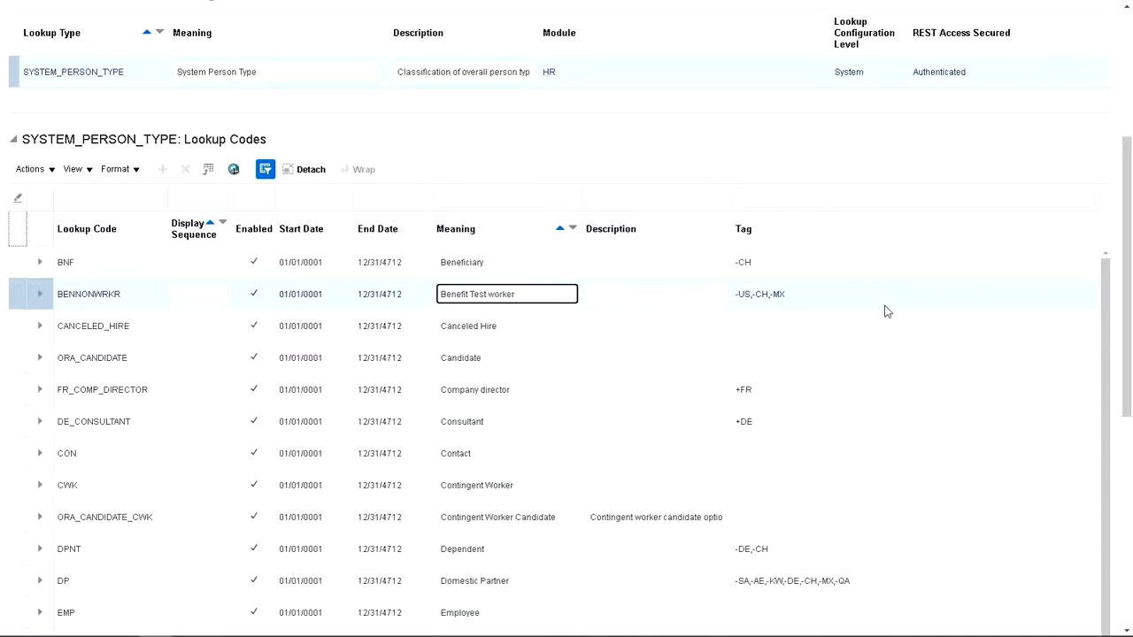
pyautogui.moveTo(920, 311)
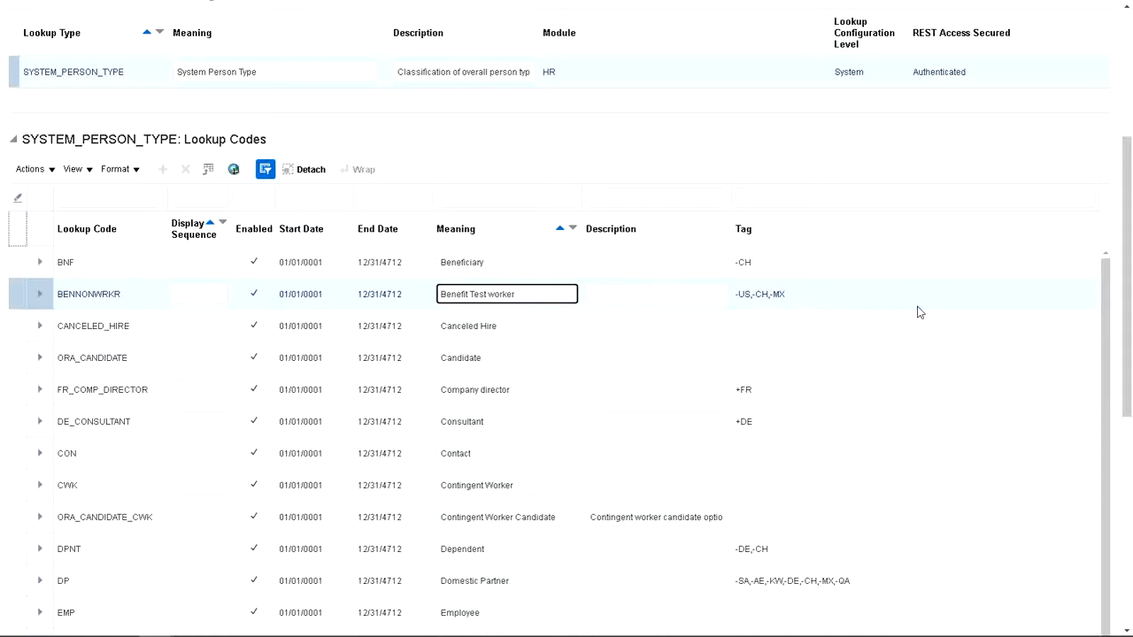
pyautogui.click(494, 294)
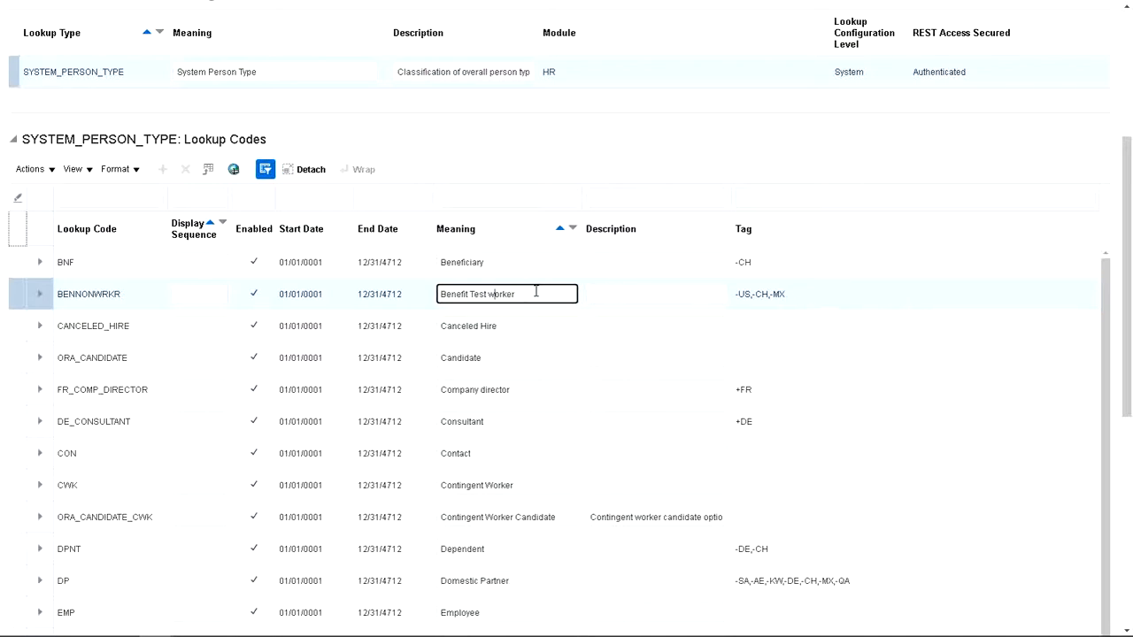
pyautogui.moveTo(847, 284)
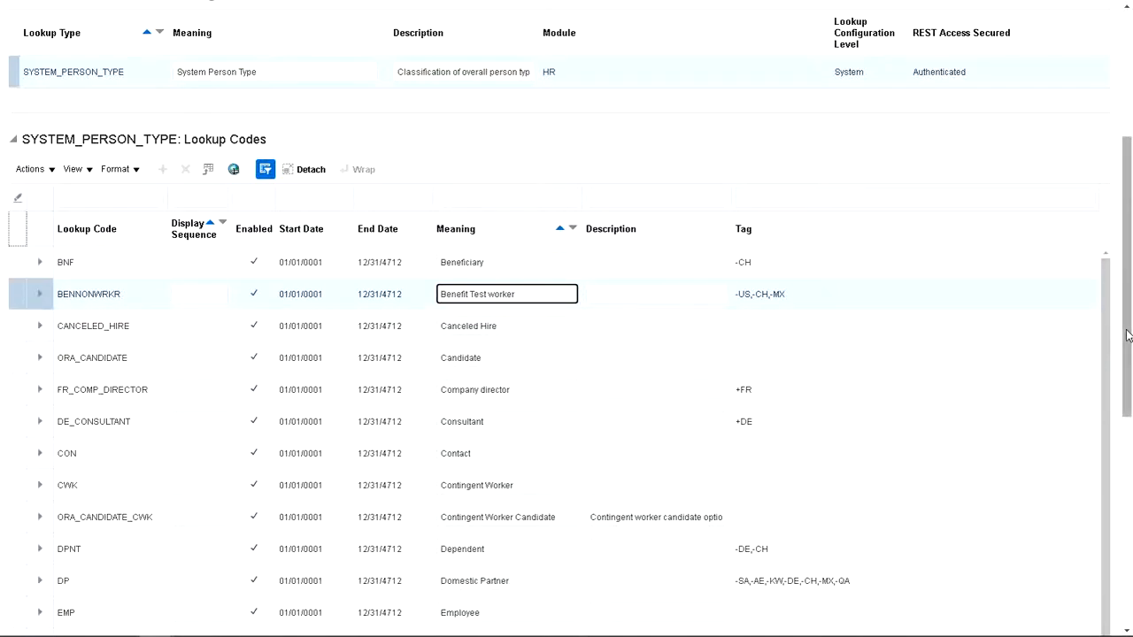
pyautogui.scroll(-3)
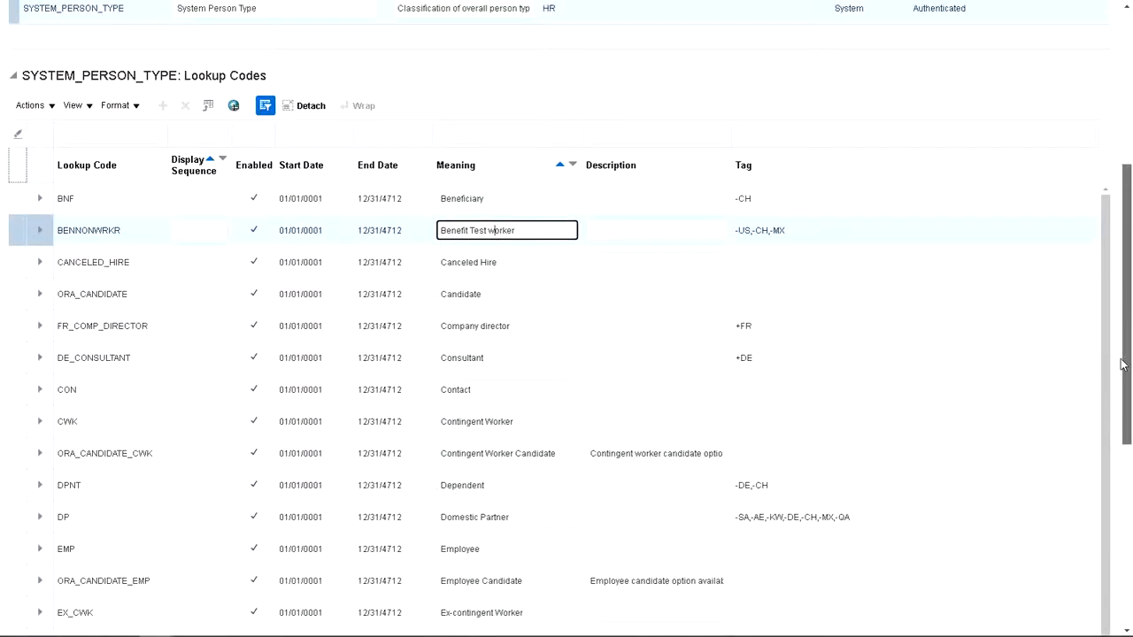
pyautogui.scroll(-3)
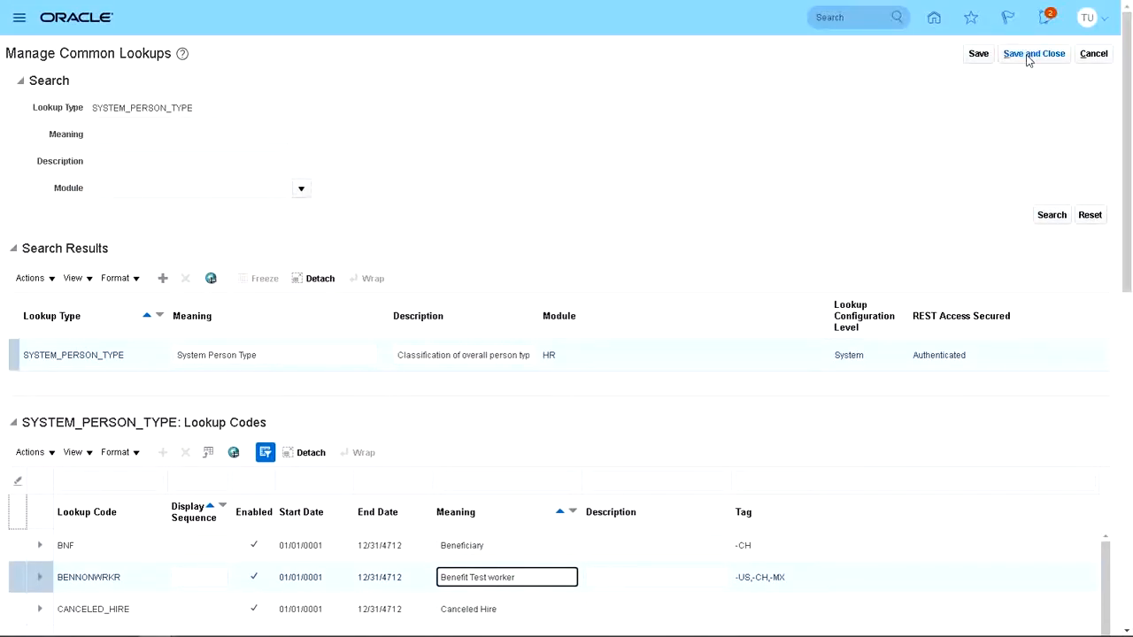
# Step: Save and close the lookup change, returning to Setup: Compensation Management
pyautogui.click(1034, 54)
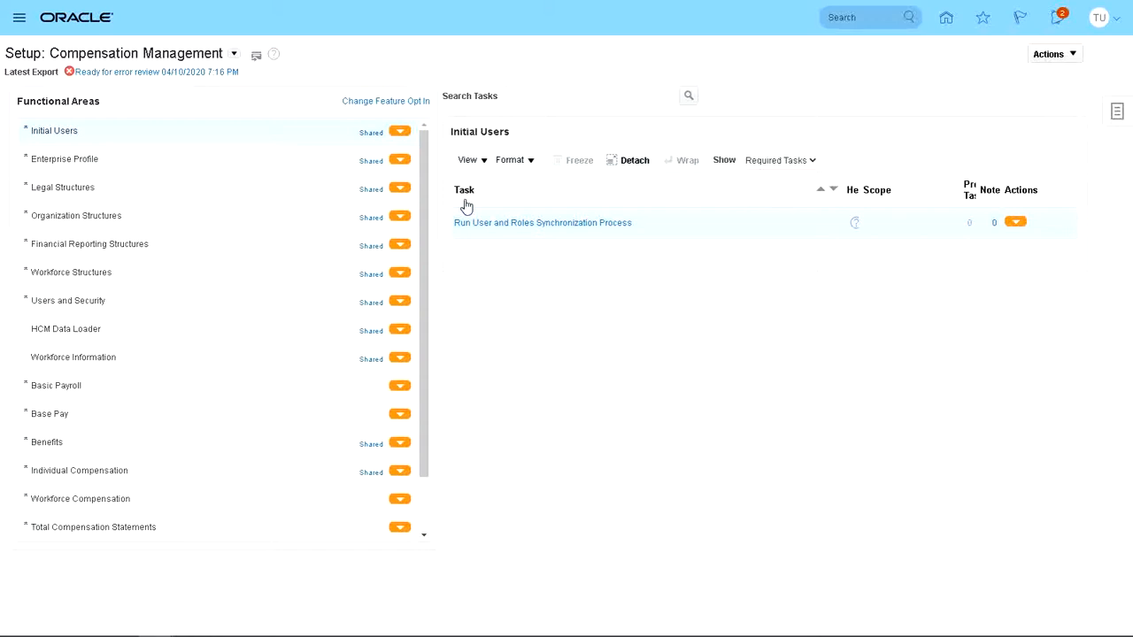
pyautogui.click(233, 53)
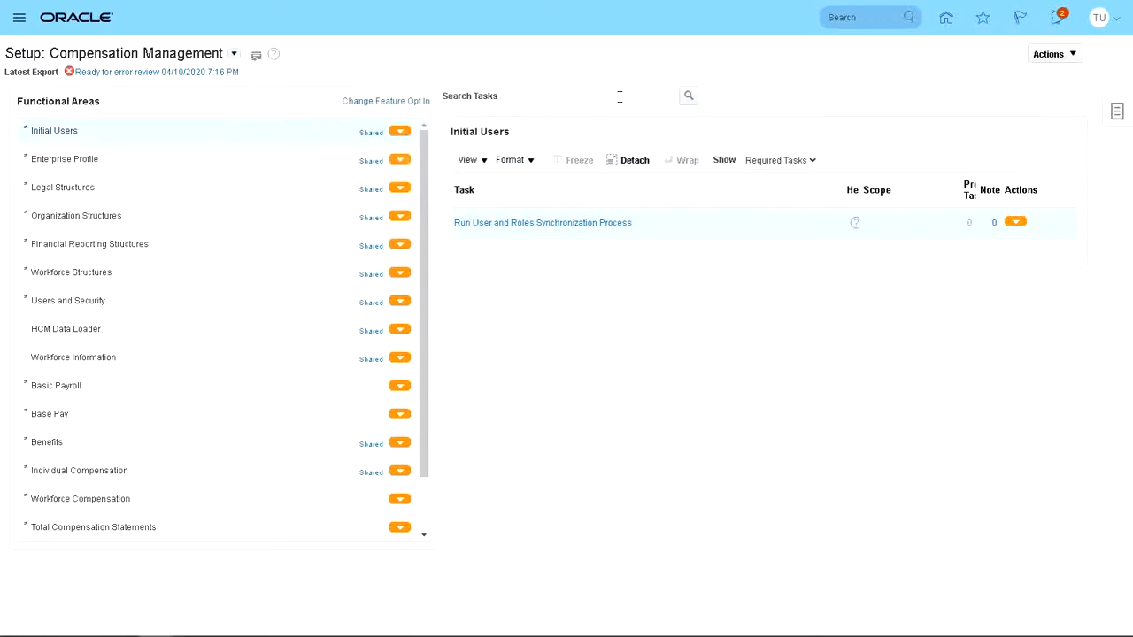
# Step: Search Workforce Deployment setup tasks for person%type% to list Manage Person Types
pyautogui.click(203, 53)
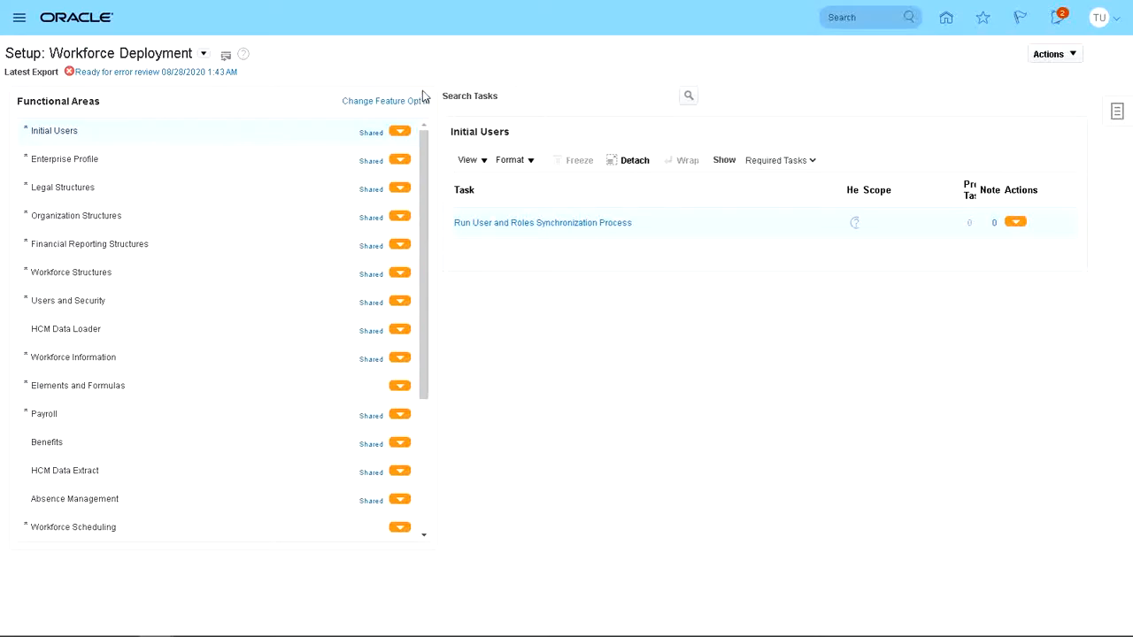
pyautogui.write('person%type%')
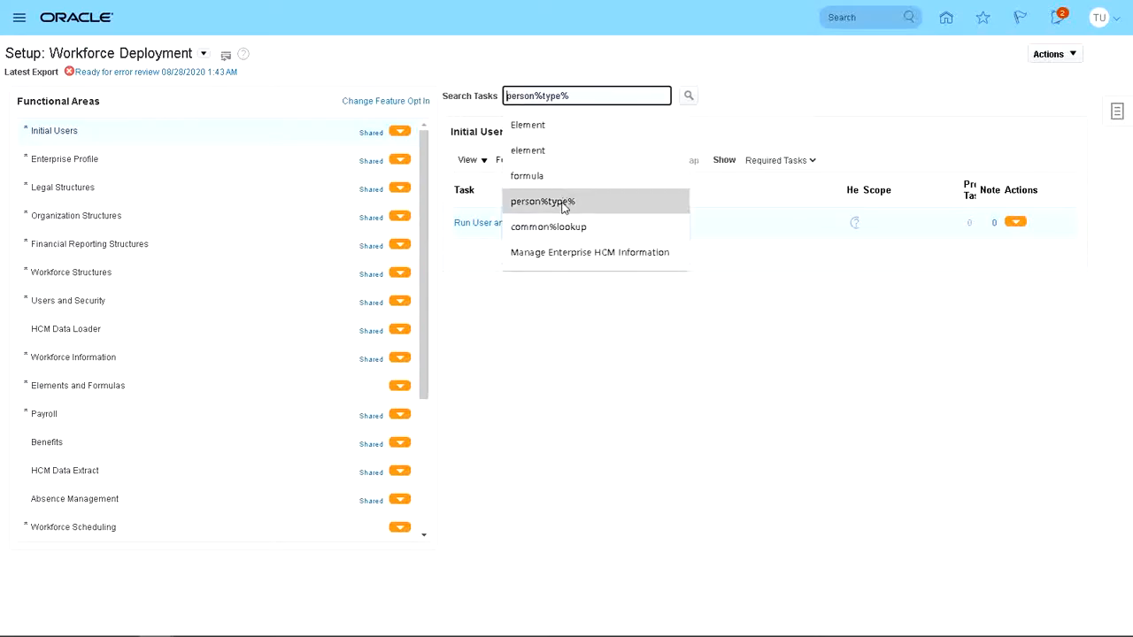
pyautogui.click(541, 201)
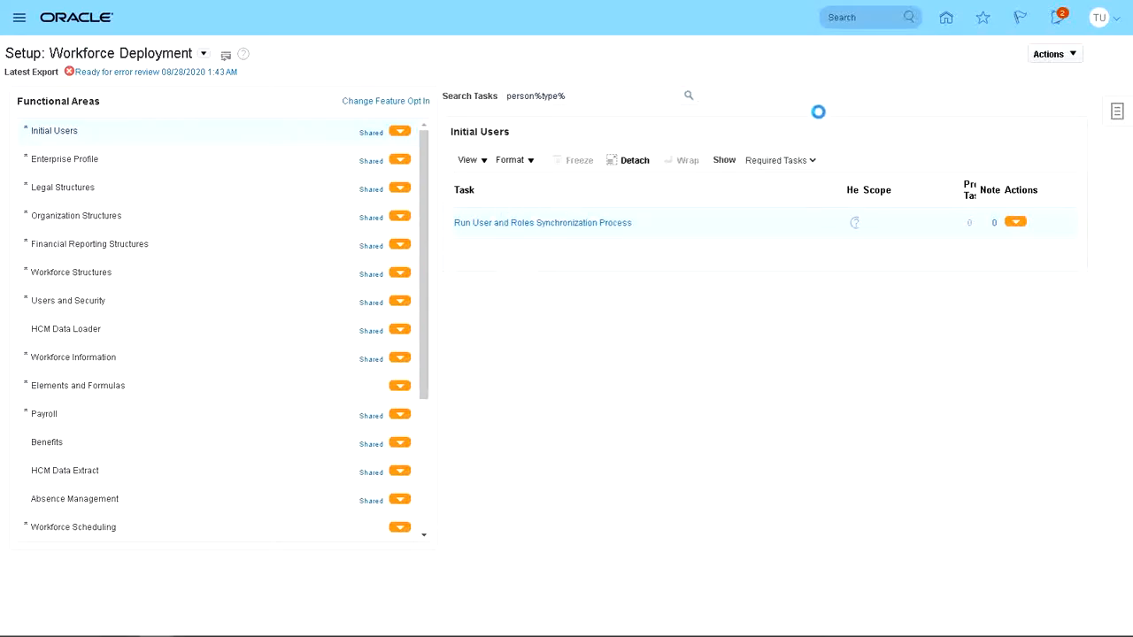
pyautogui.click(73, 357)
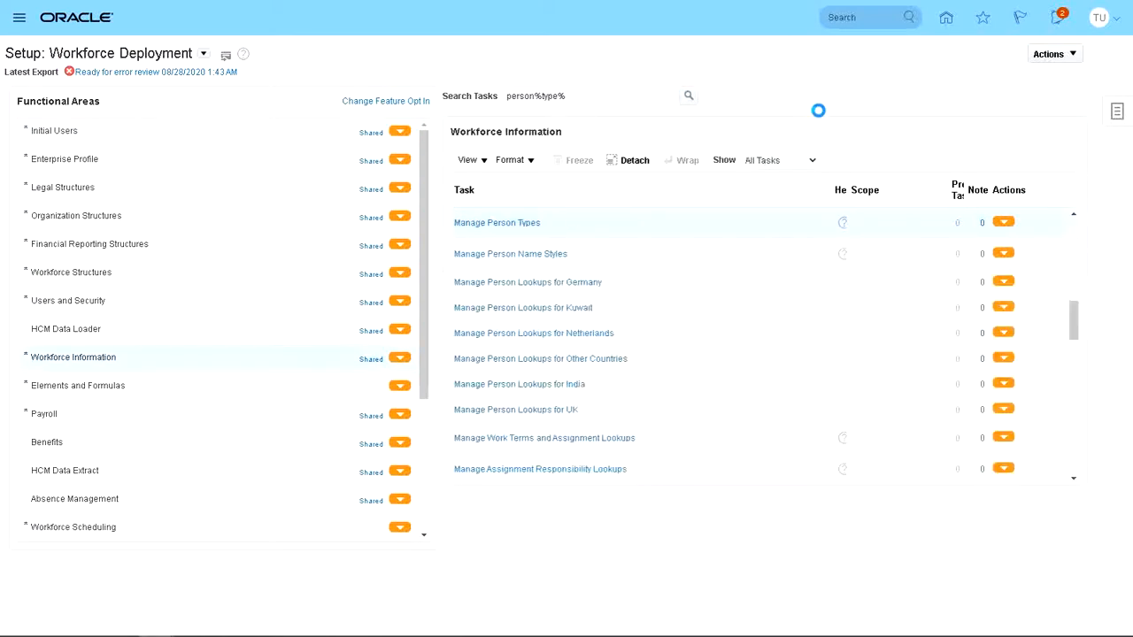
pyautogui.moveTo(789, 114)
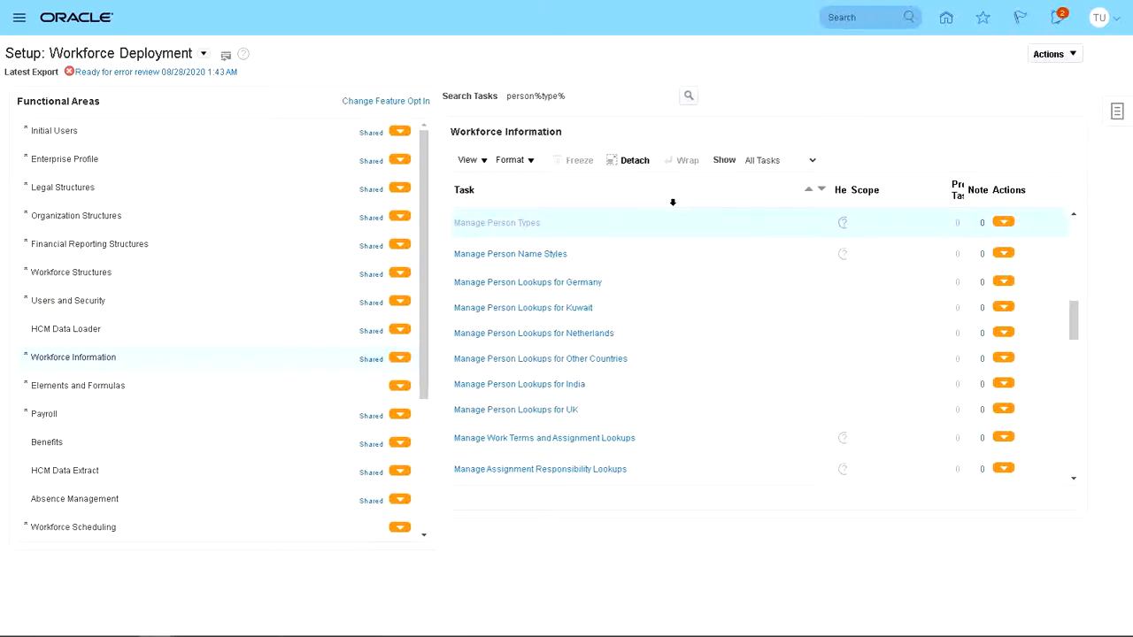
# Step: Reopen Manage Person Types and select Benefit Test worker to view its Benefit Nonworker user type
pyautogui.click(496, 222)
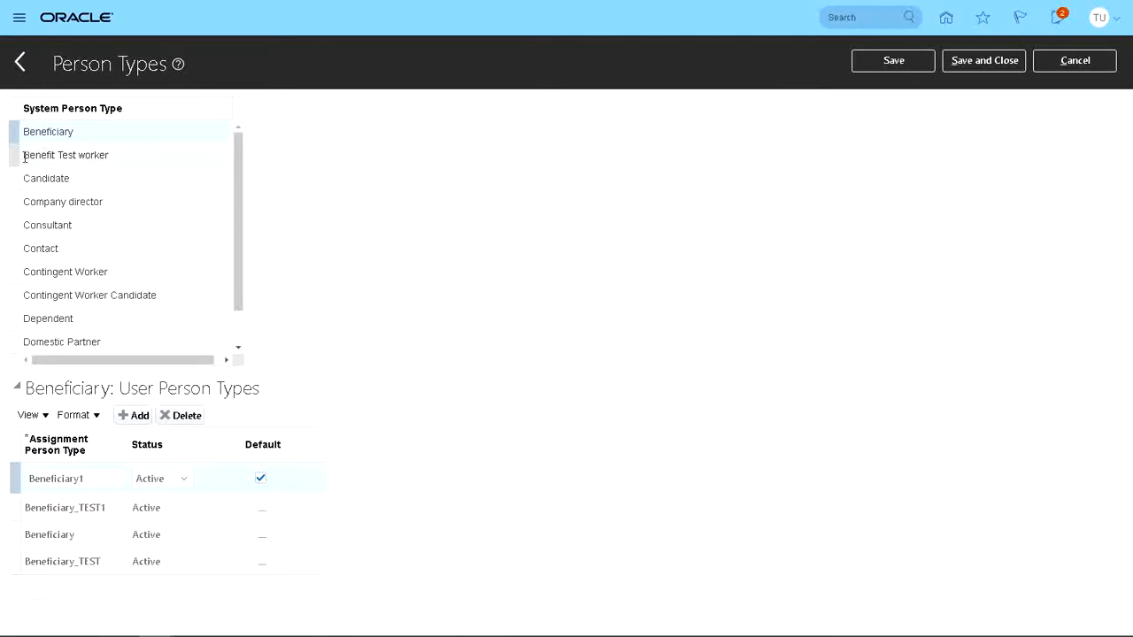
pyautogui.click(65, 155)
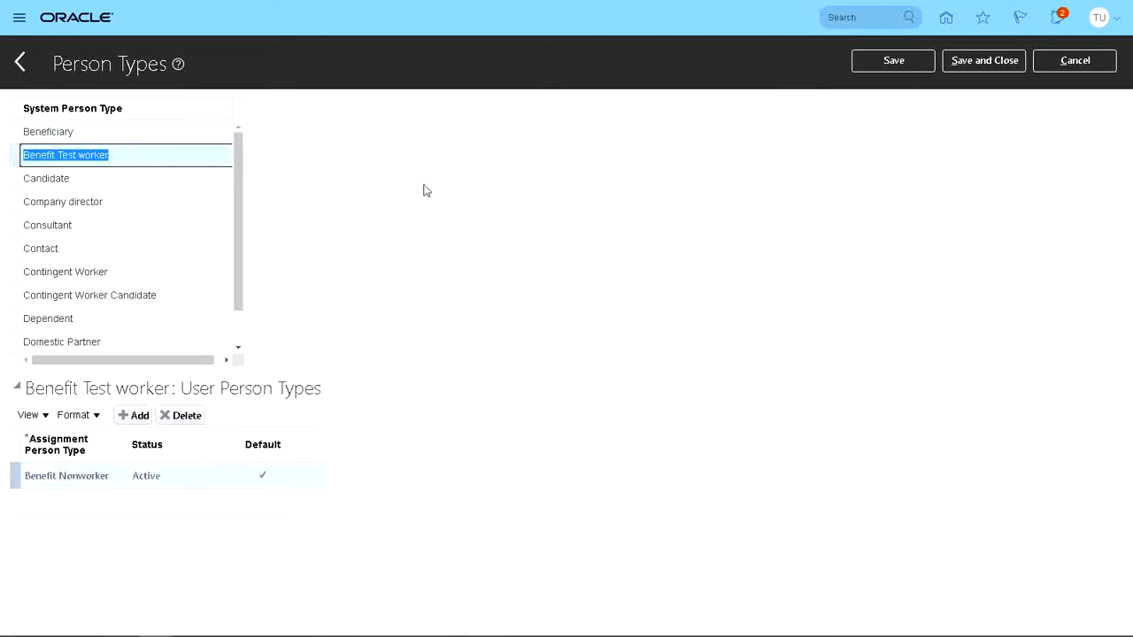
pyautogui.moveTo(354, 176)
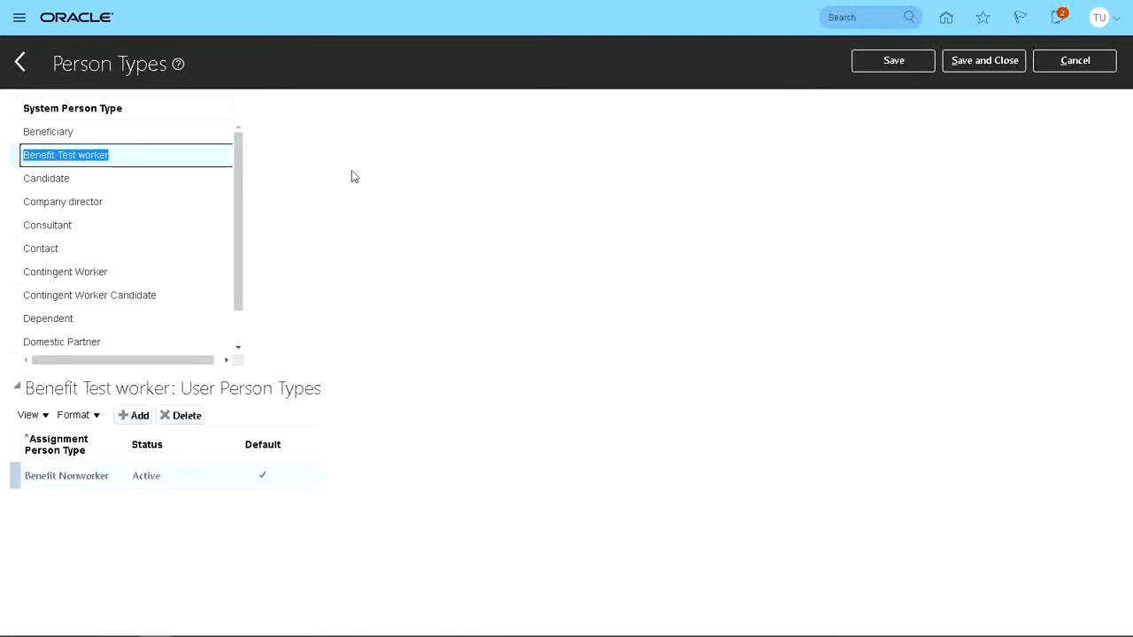
pyautogui.moveTo(394, 170)
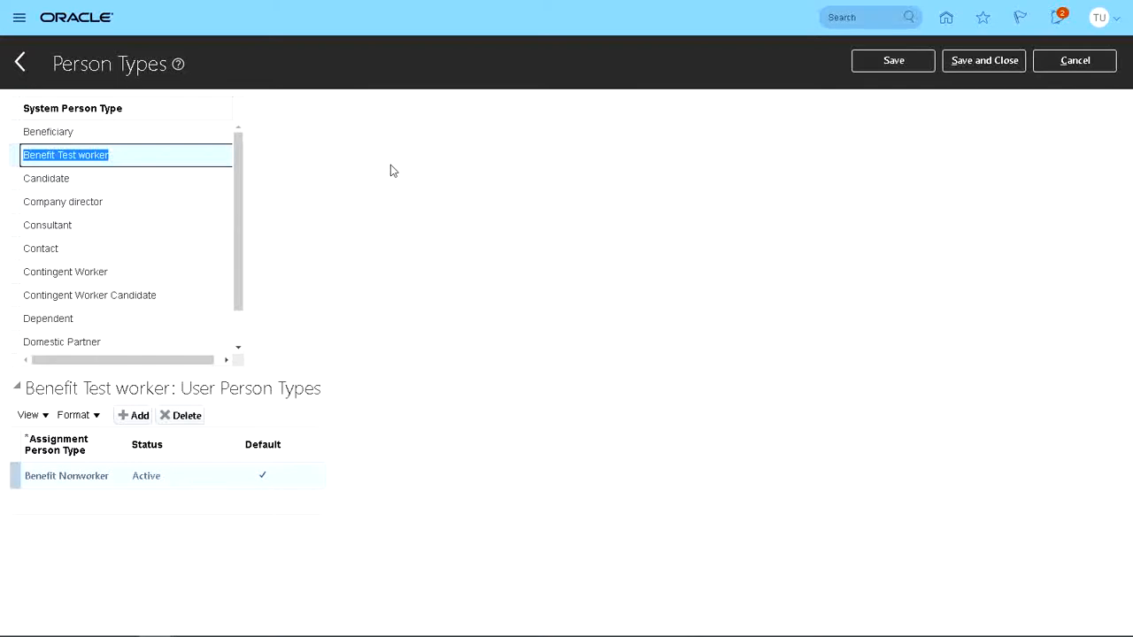